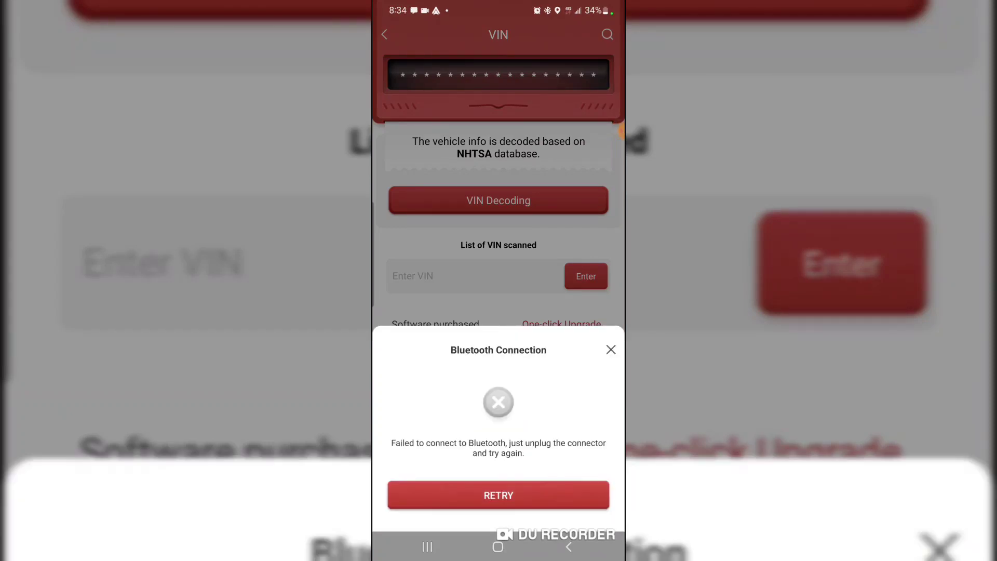
- Retry the Bluetooth connection so the VIN decodes as a 2022 Ford F-150 SuperCrew
left_click(498, 494)
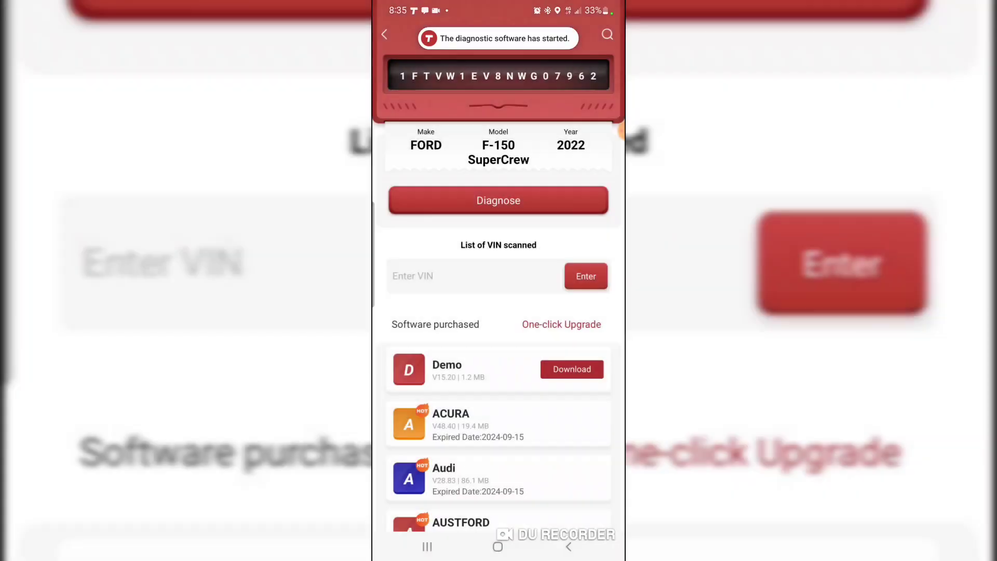
- Start diagnosis, confirm ignition on, and run a System Scan finding 3 abnormal and 27 normal modules
left_click(497, 200)
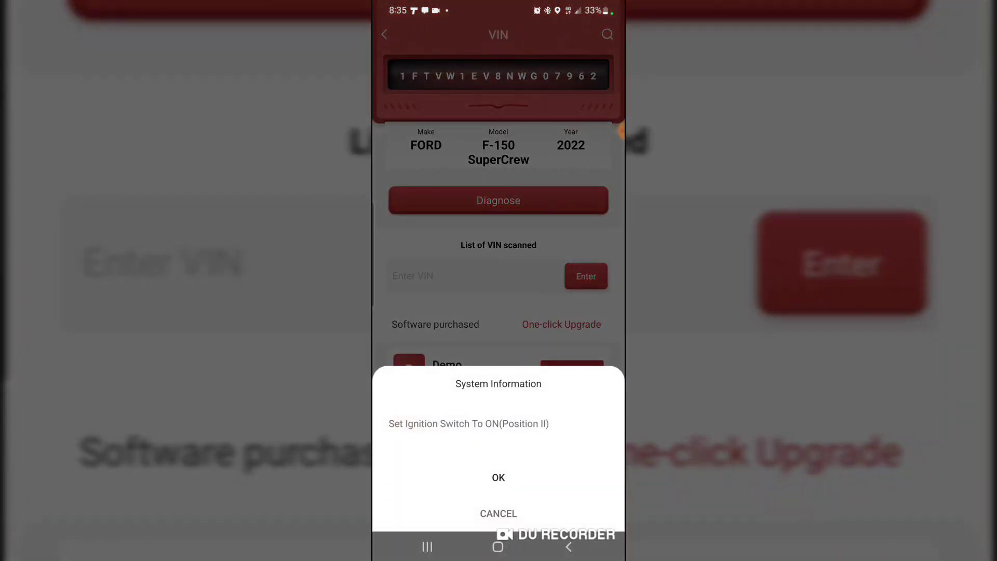
left_click(497, 477)
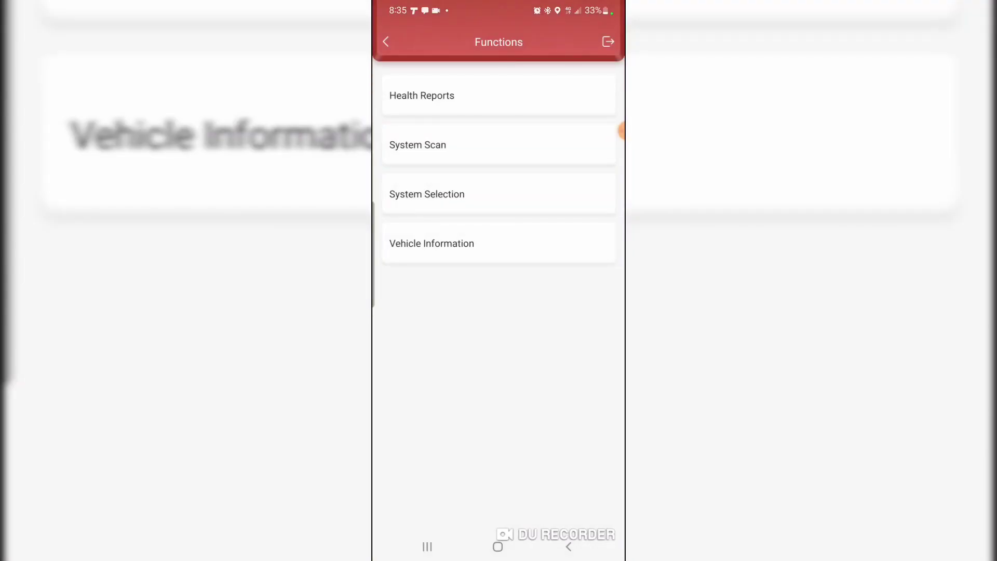
left_click(421, 96)
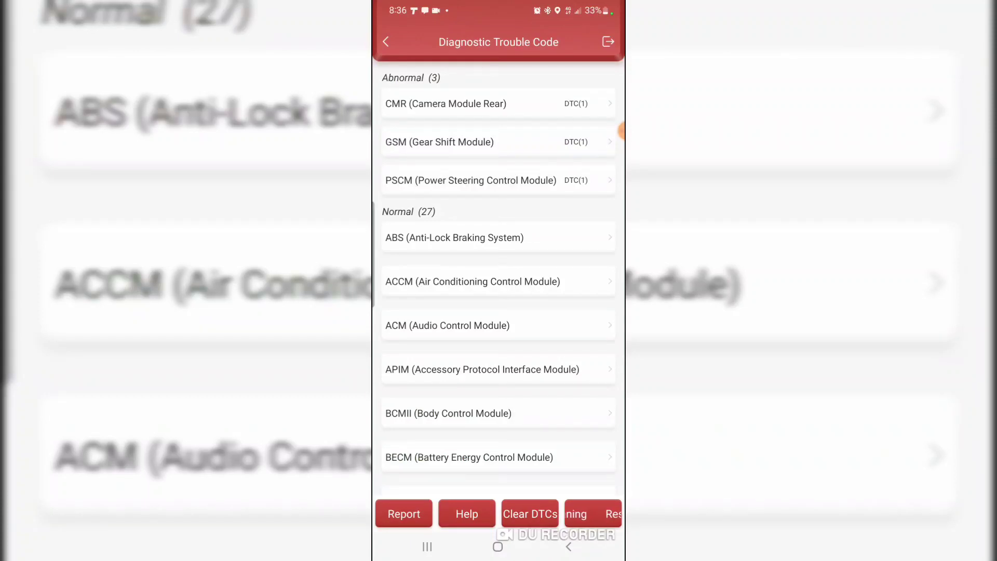
- Open the Diagnostic Report showing three body-system issues and the normal-module list
left_click(593, 513)
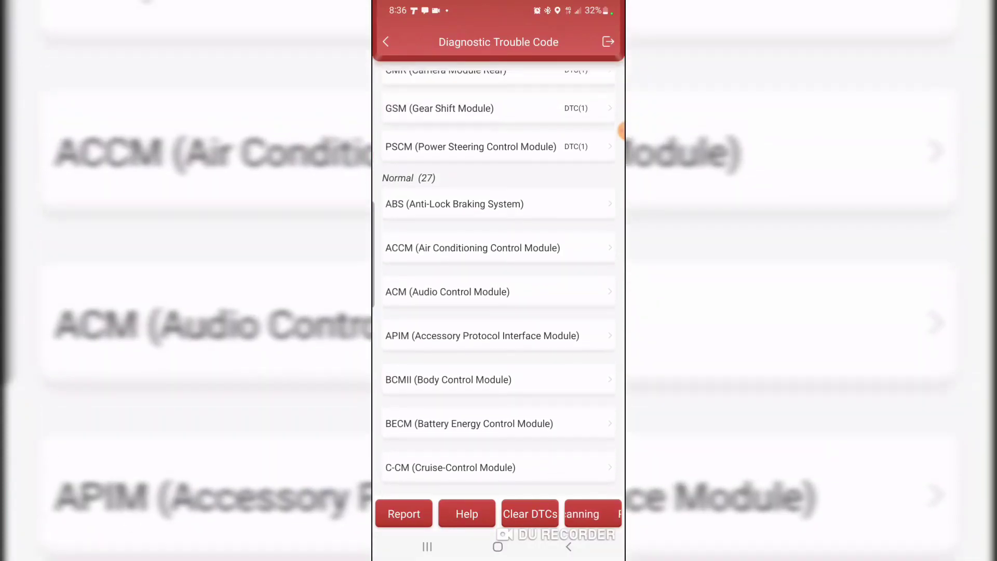
scroll("down", 3)
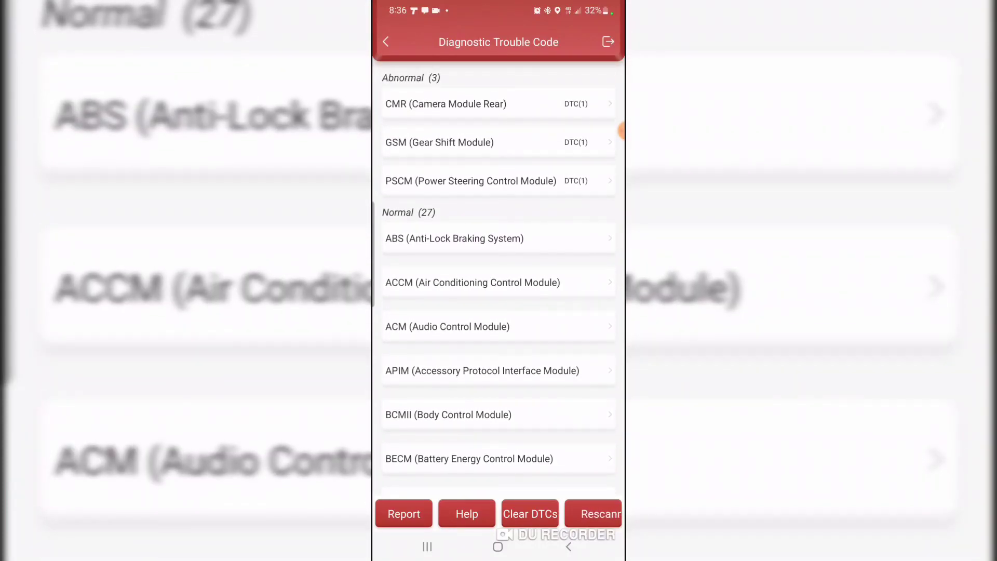
left_click(593, 513)
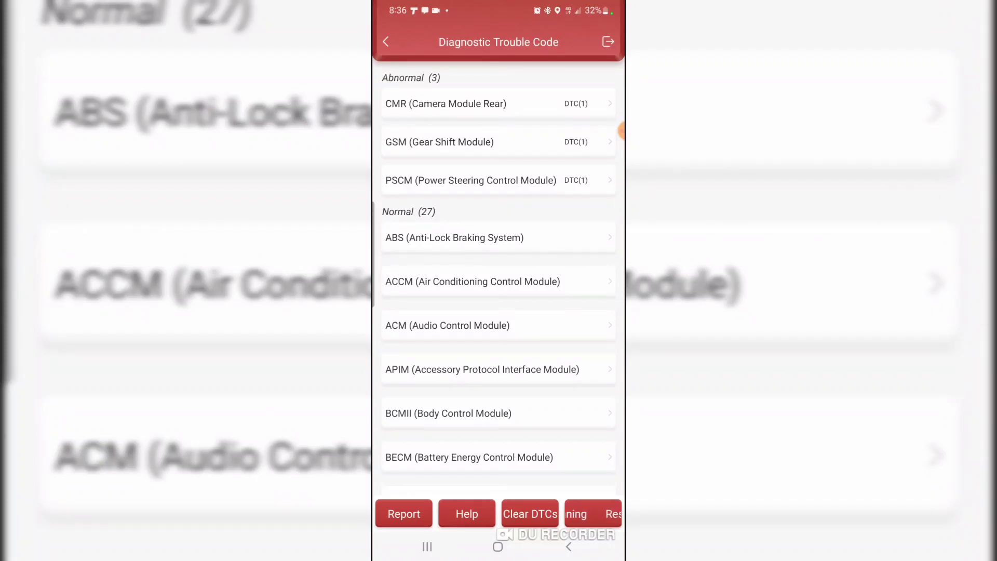
left_click(403, 513)
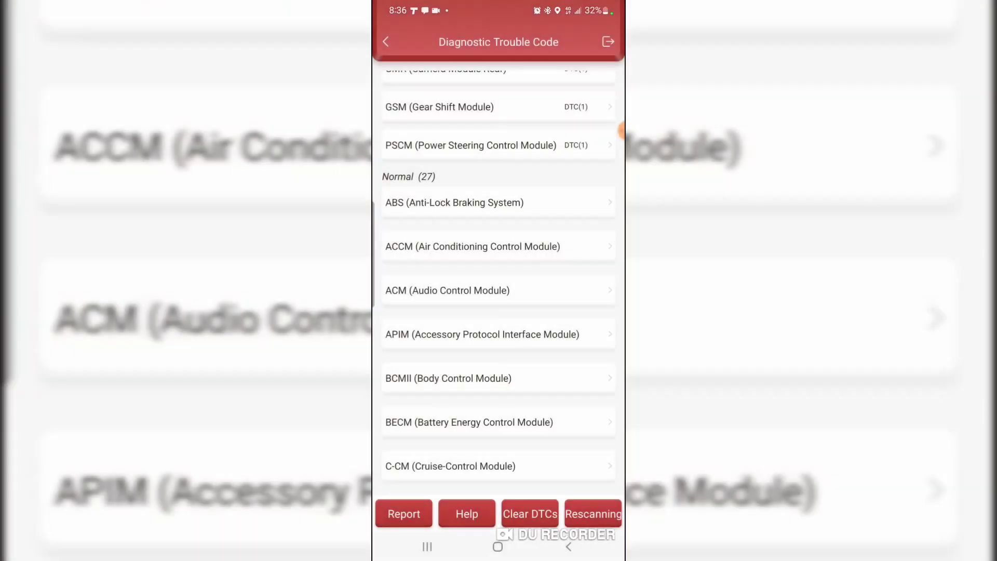
left_click(403, 514)
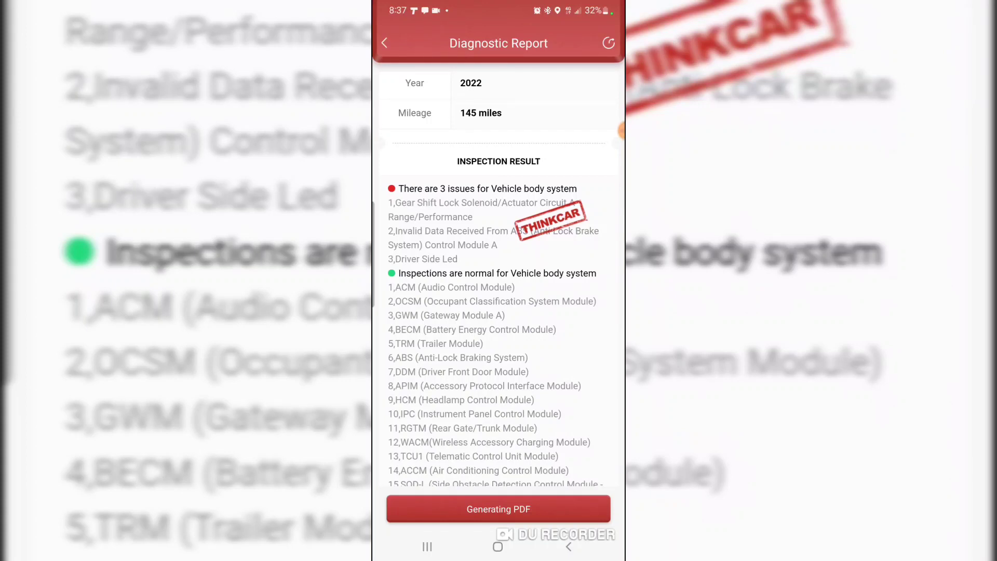
- Review the Professional Report fault details for GSM, PSCM and CMR, then go back to the trouble codes
scroll("down", 3)
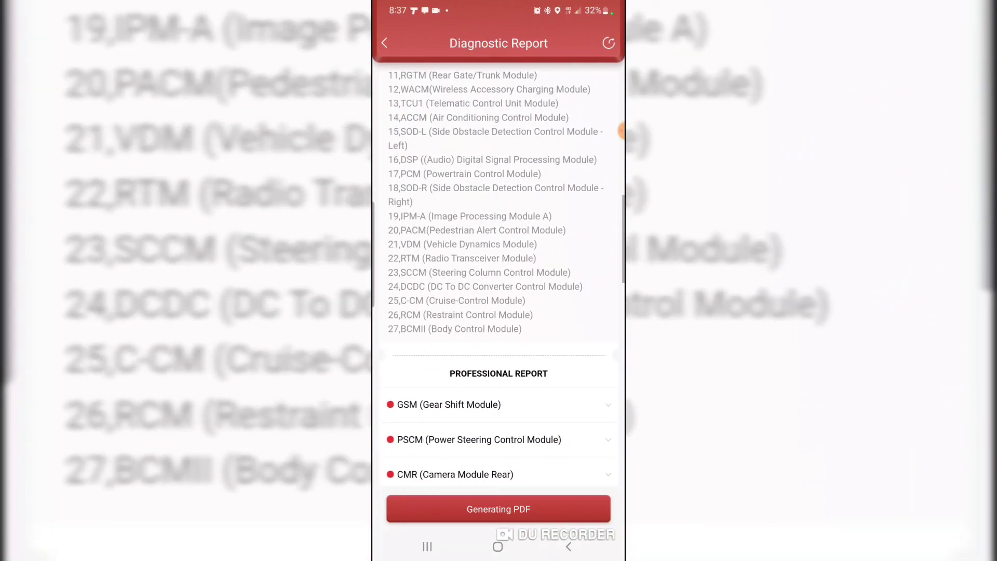
left_click(497, 403)
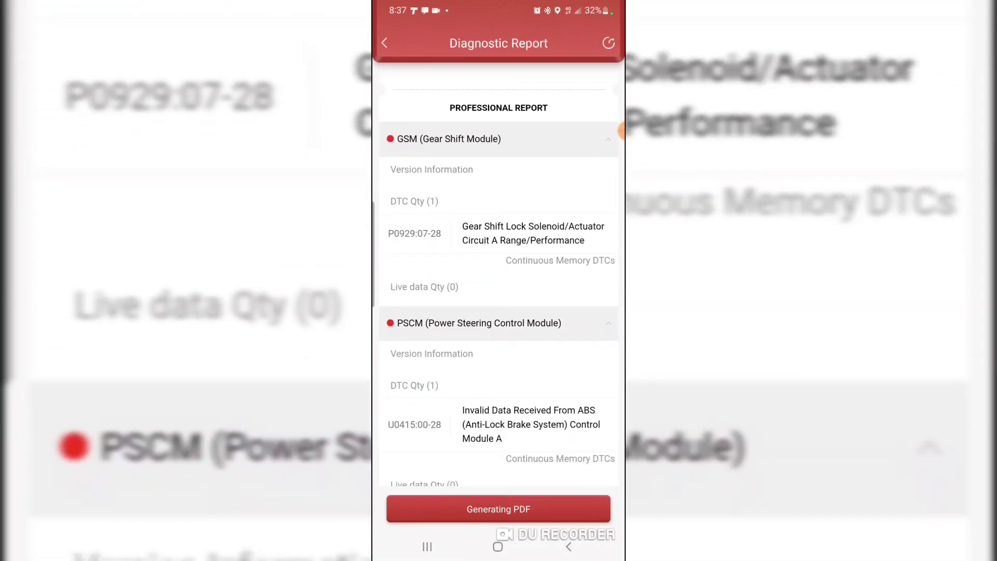
scroll("down", 3)
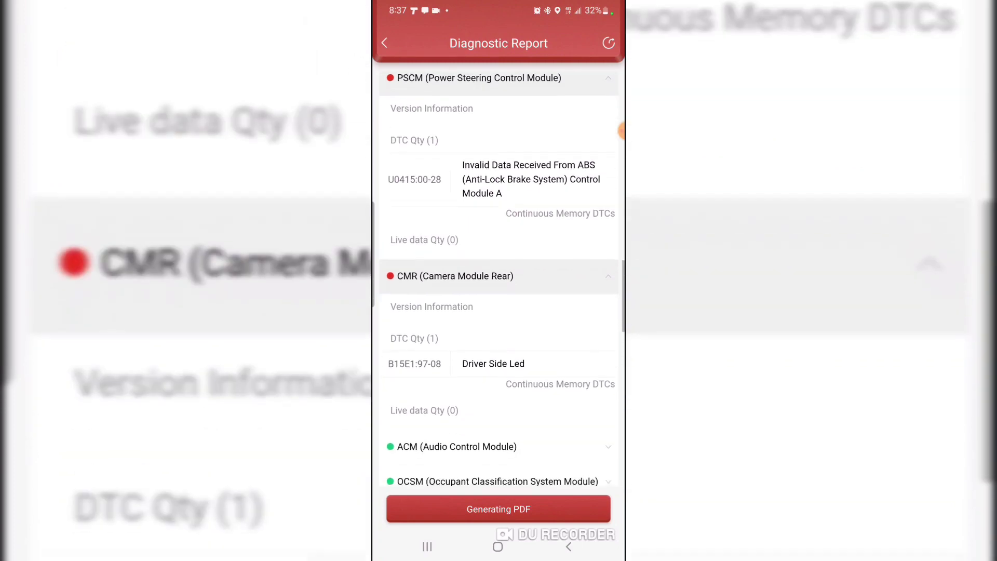
scroll("down", 3)
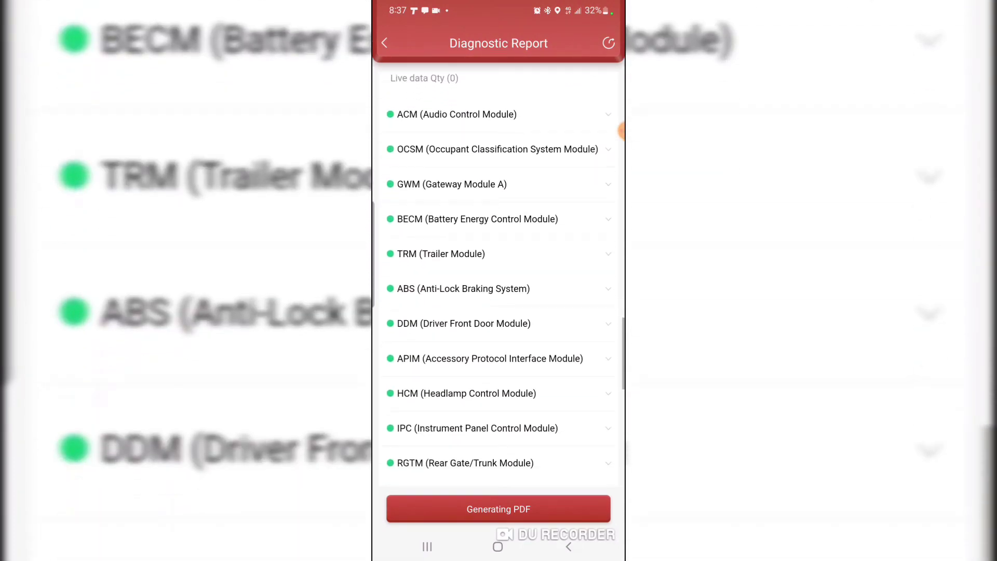
scroll("down", 3)
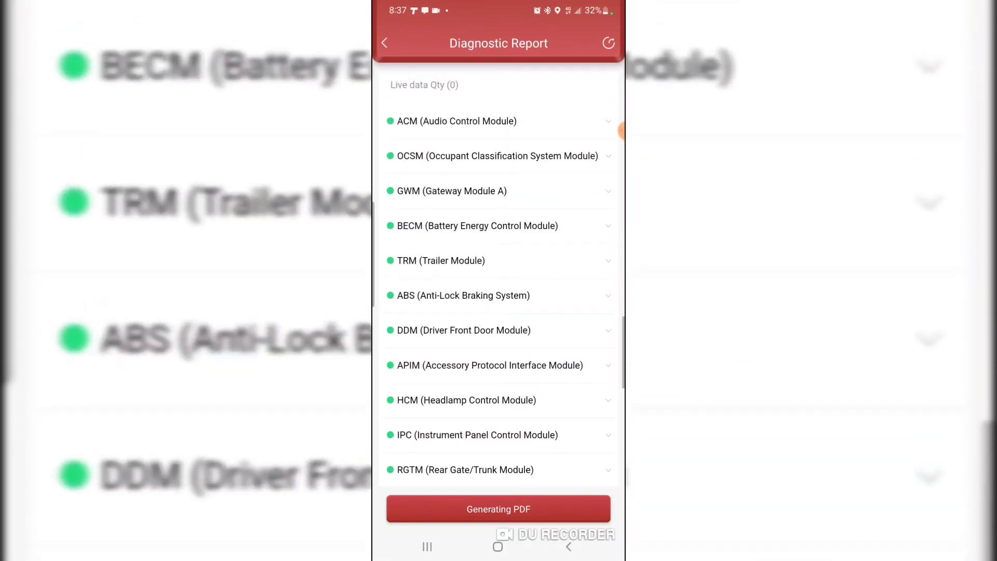
scroll("down", 3)
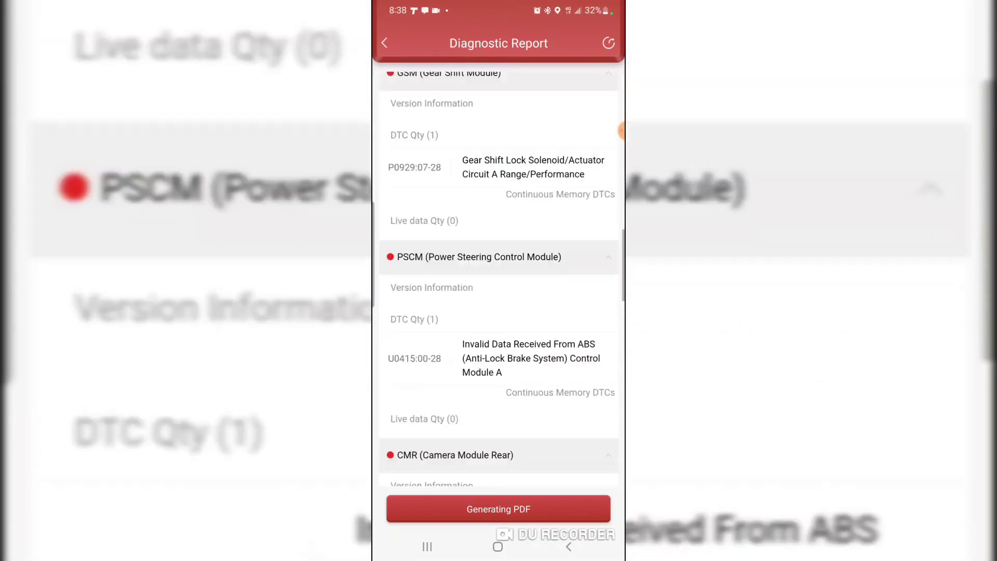
scroll("down", 3)
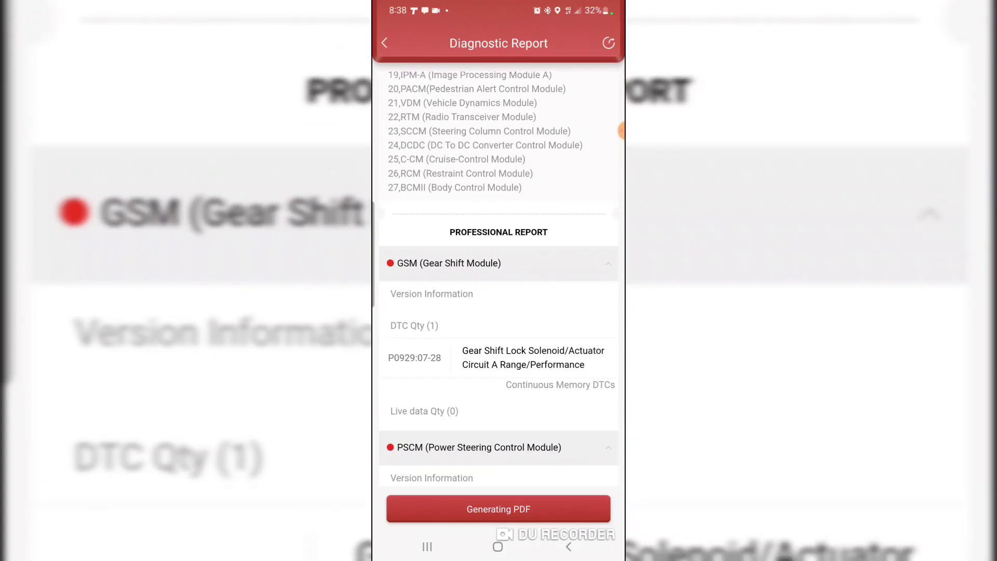
left_click(385, 42)
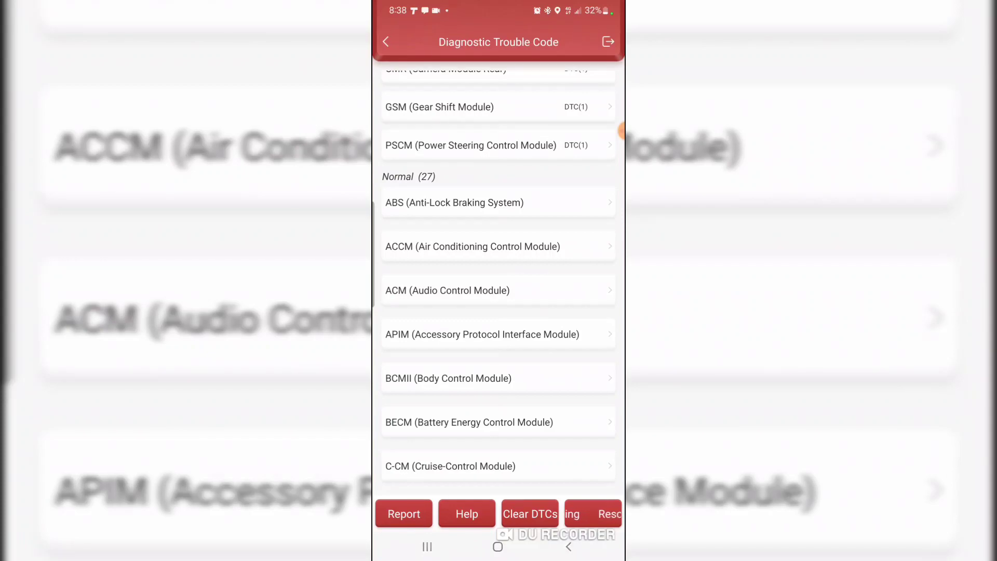
- Clear all stored DTCs, confirming the prompt, so all 30 modules show as normal
left_click(529, 513)
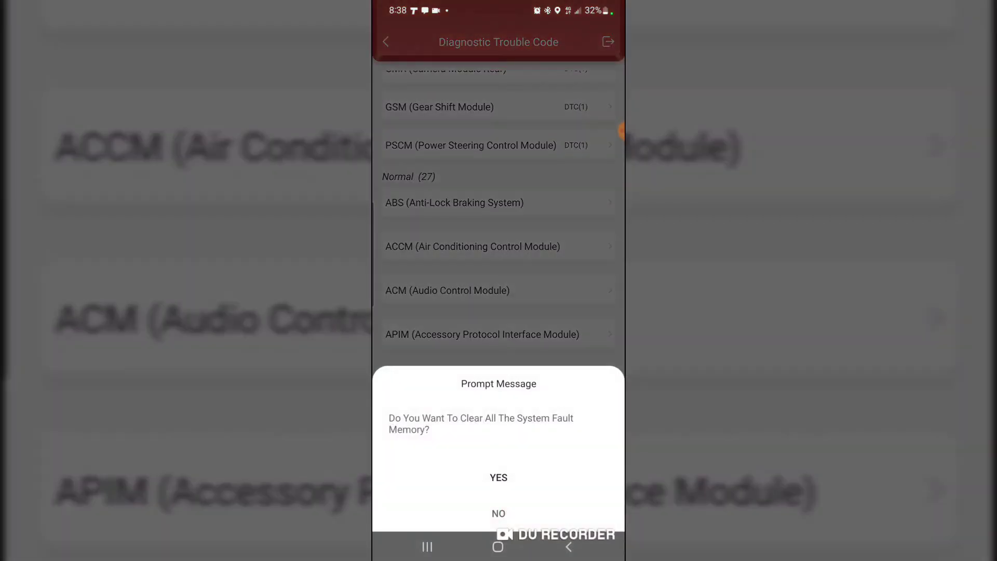
left_click(497, 478)
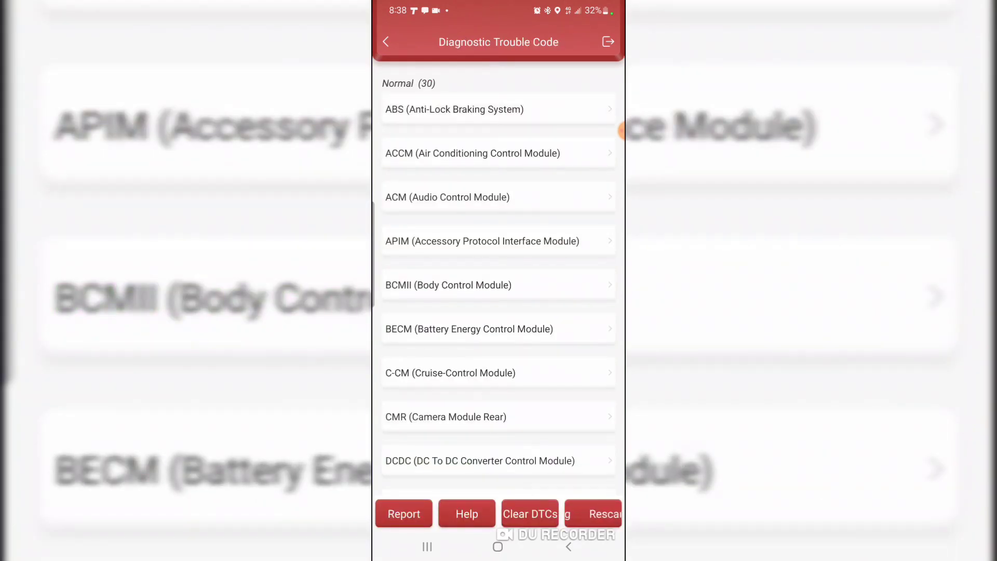
left_click(593, 513)
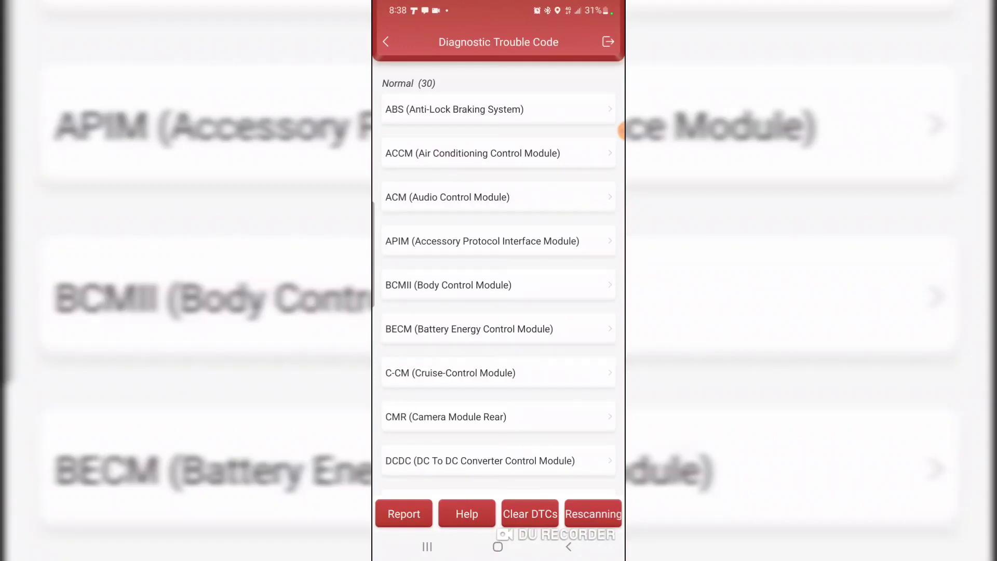
- Open a normal module's functions and choose Read Data Stream for battery and charging parameters
left_click(386, 42)
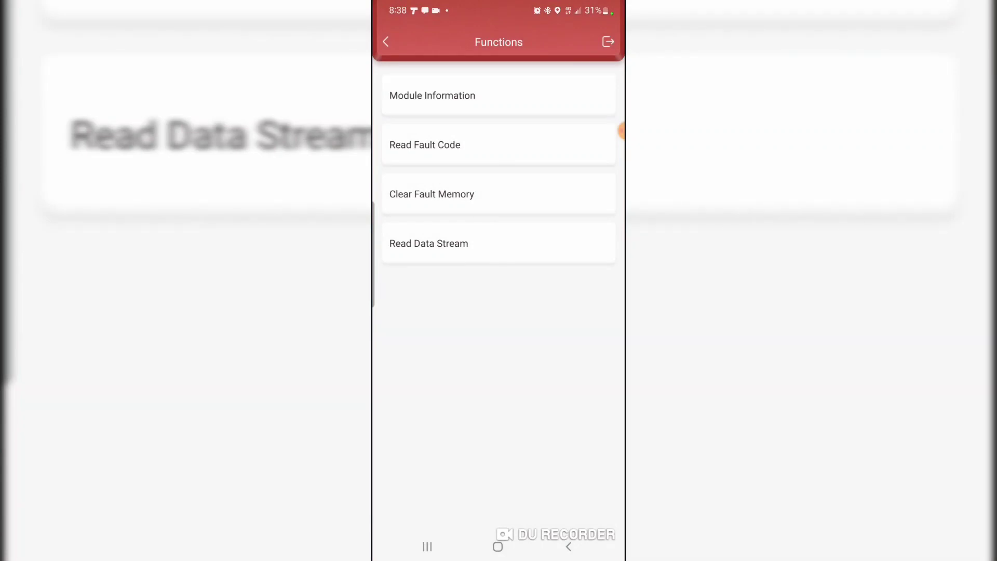
left_click(429, 243)
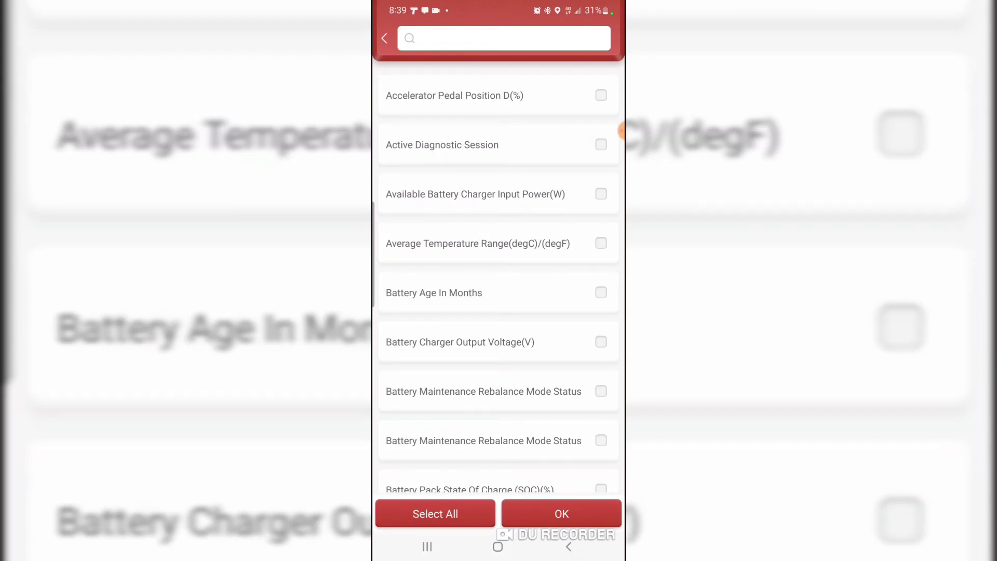
- Select all data stream parameters and view live readings such as battery state of charge 61.45%
left_click(600, 293)
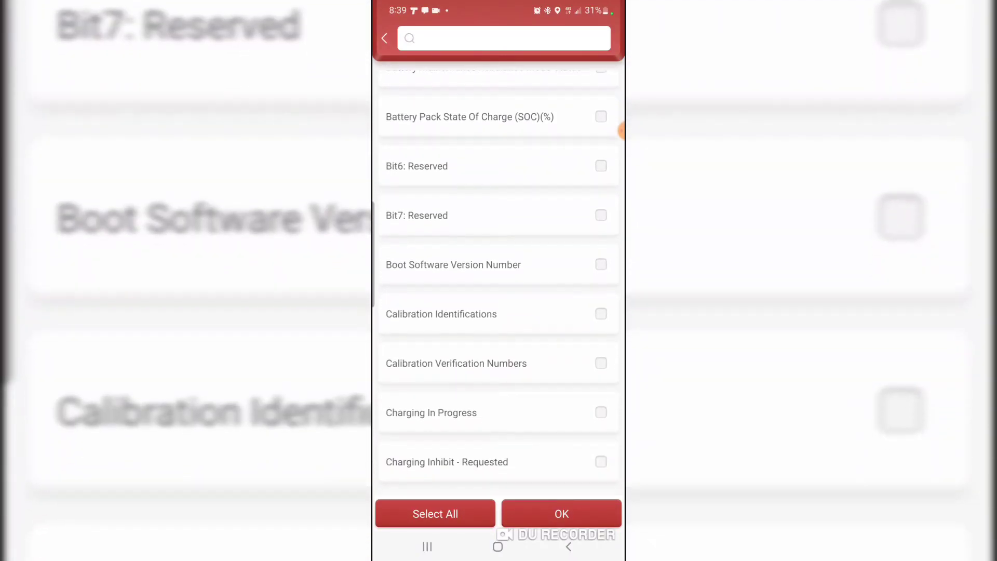
scroll("down", 3)
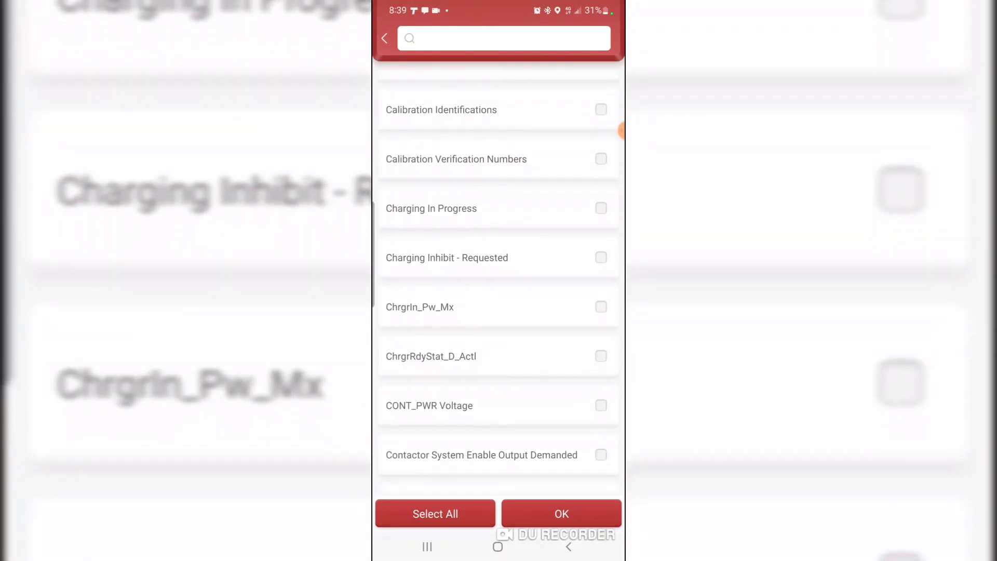
scroll("down", 3)
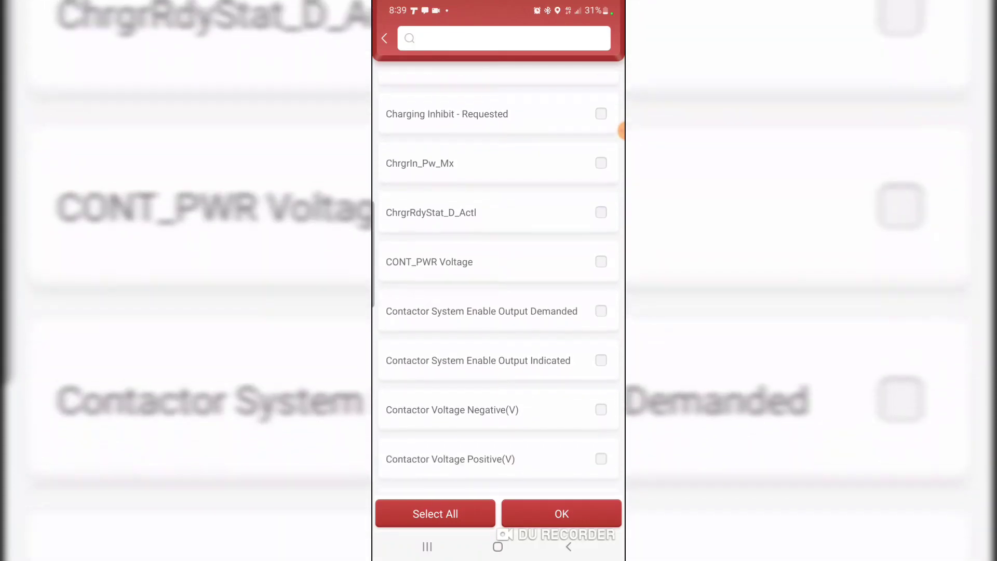
scroll("down", 3)
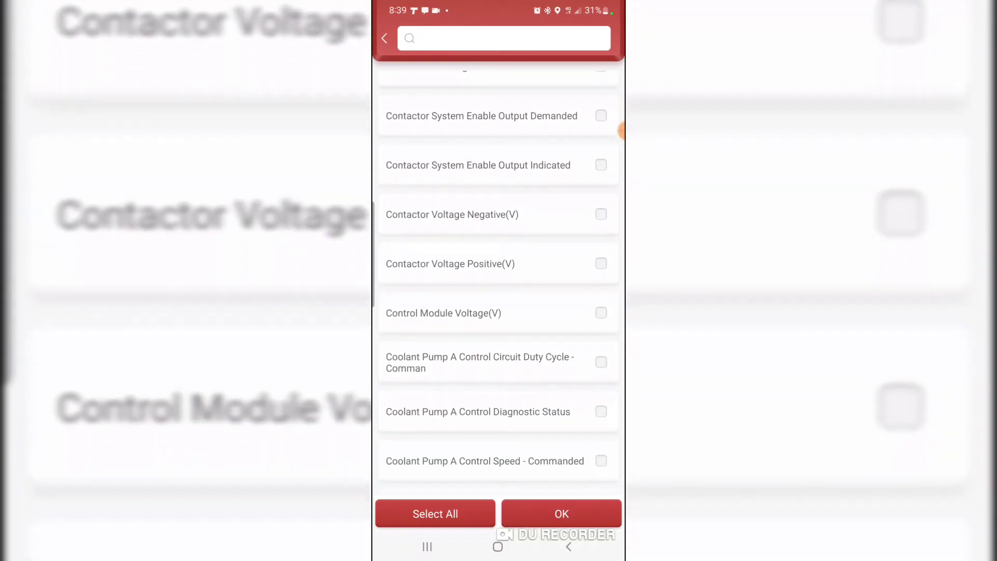
left_click(435, 513)
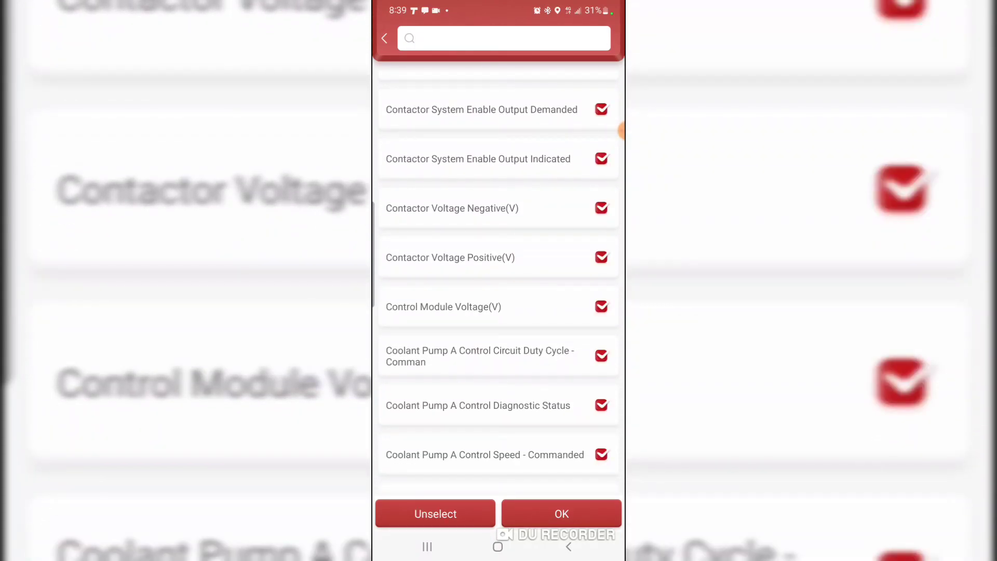
left_click(559, 513)
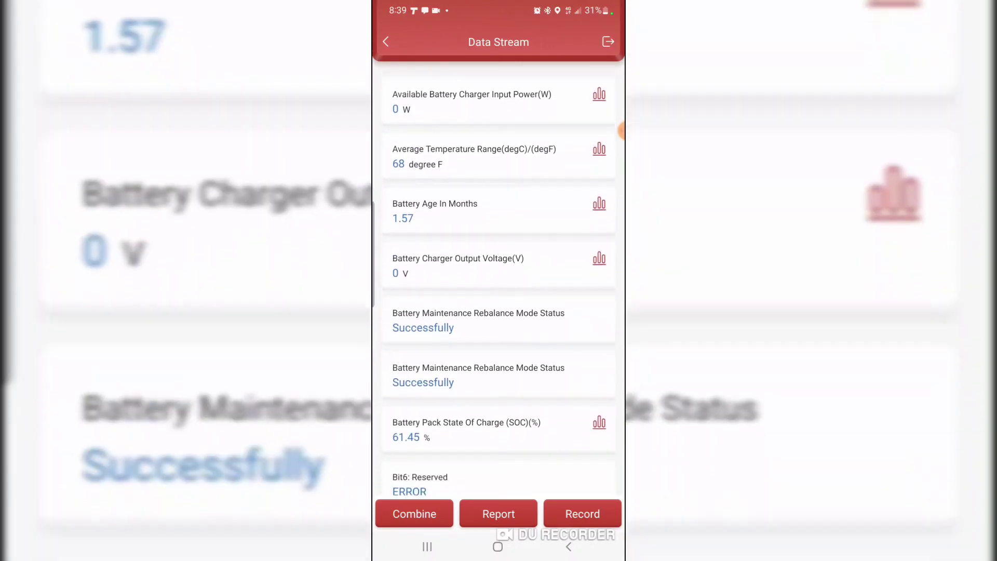
scroll("down", 3)
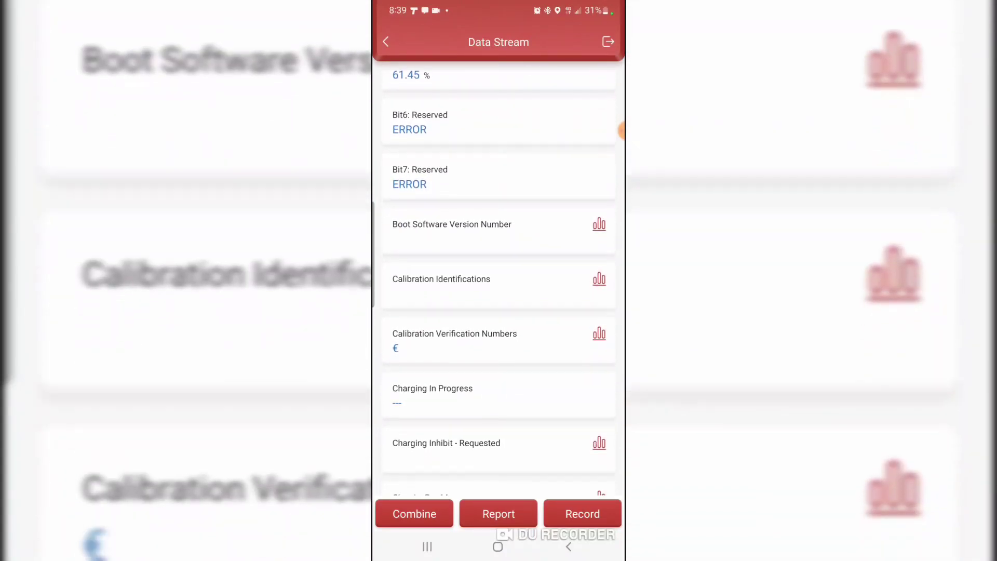
scroll("down", 3)
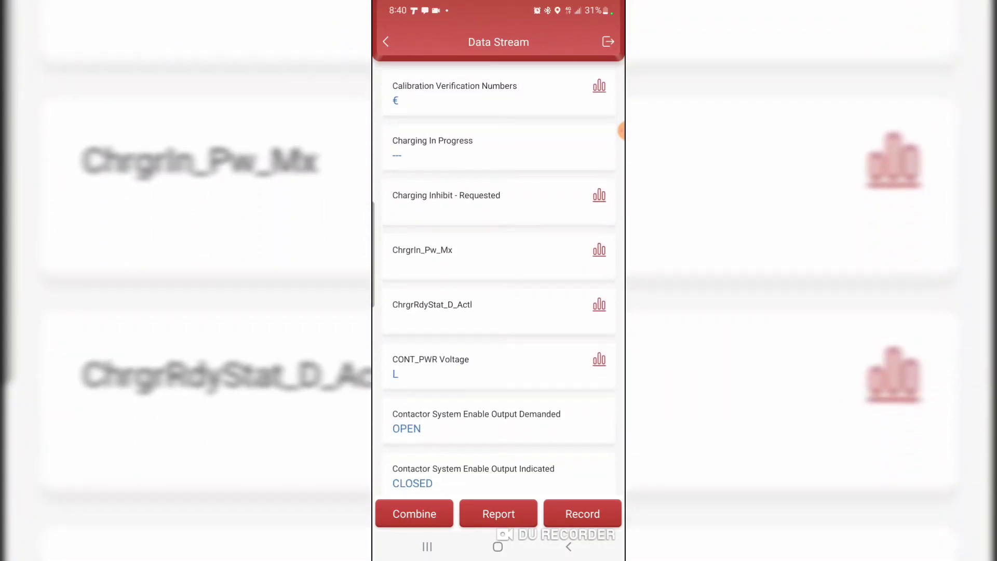
scroll("down", 3)
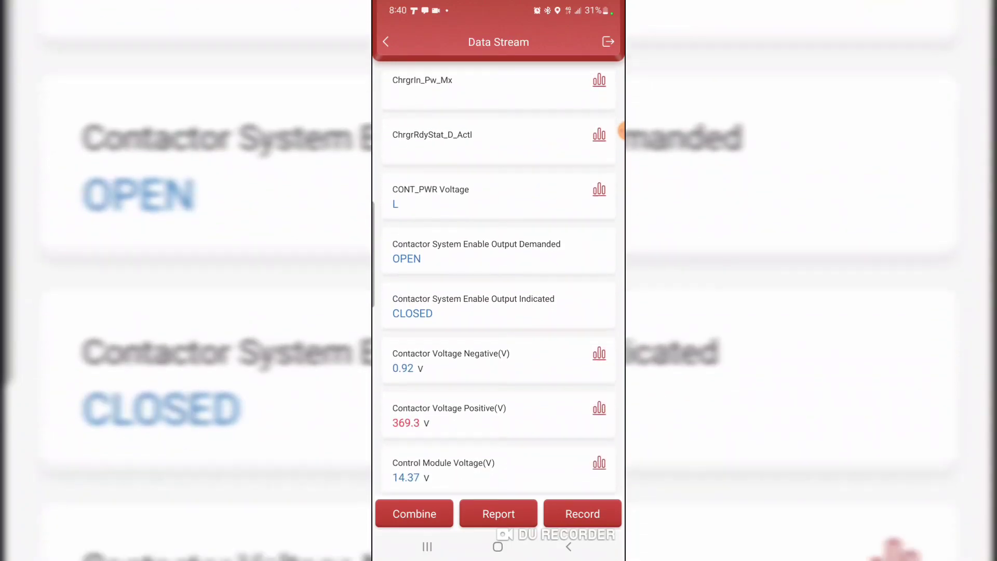
scroll("down", 3)
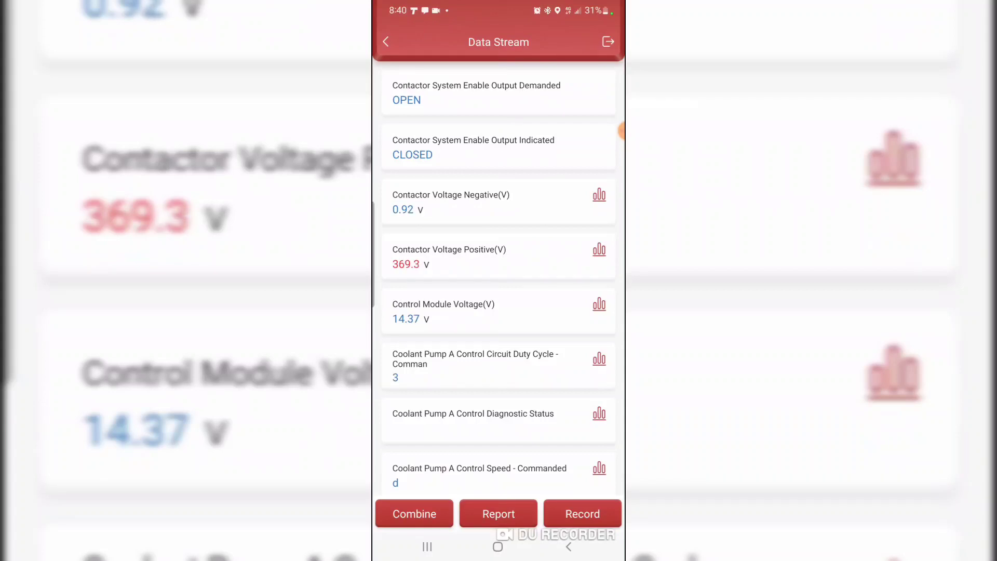
scroll("down", 3)
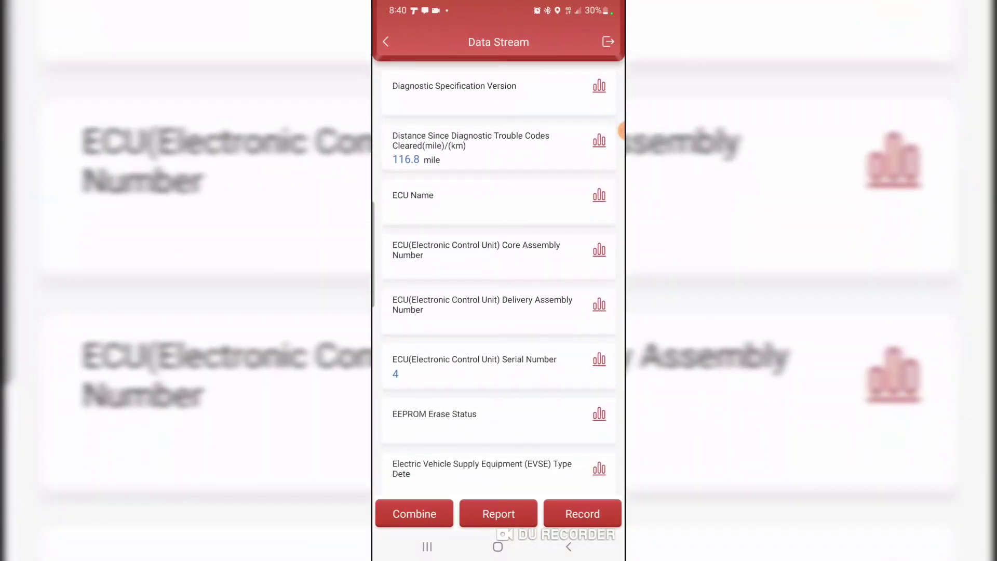
scroll("down", 3)
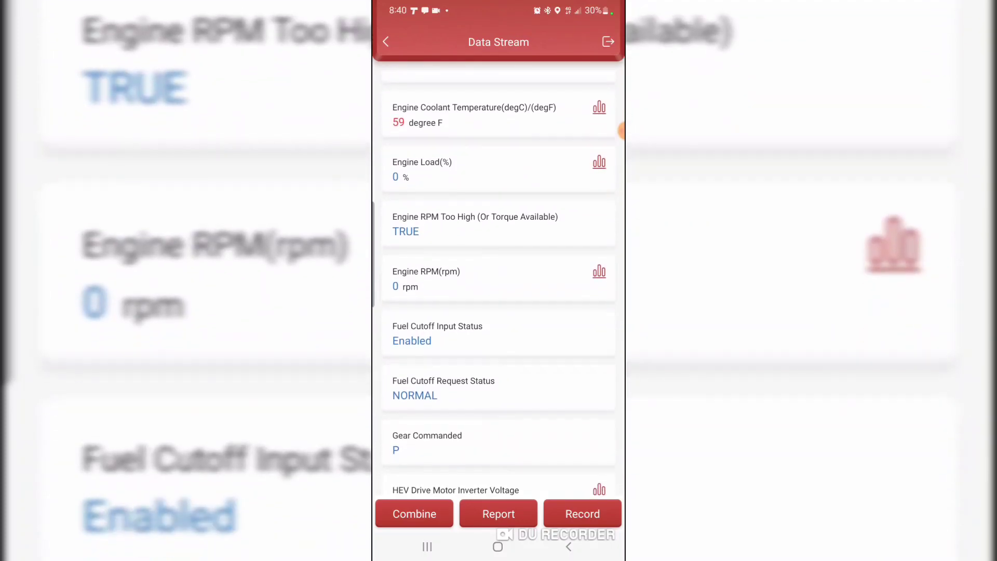
scroll("down", 3)
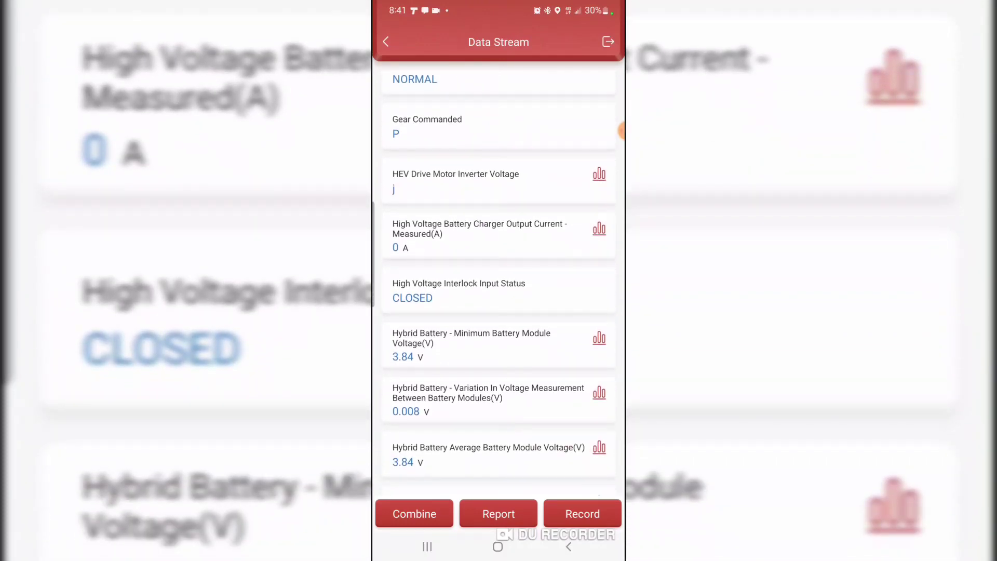
scroll("down", 3)
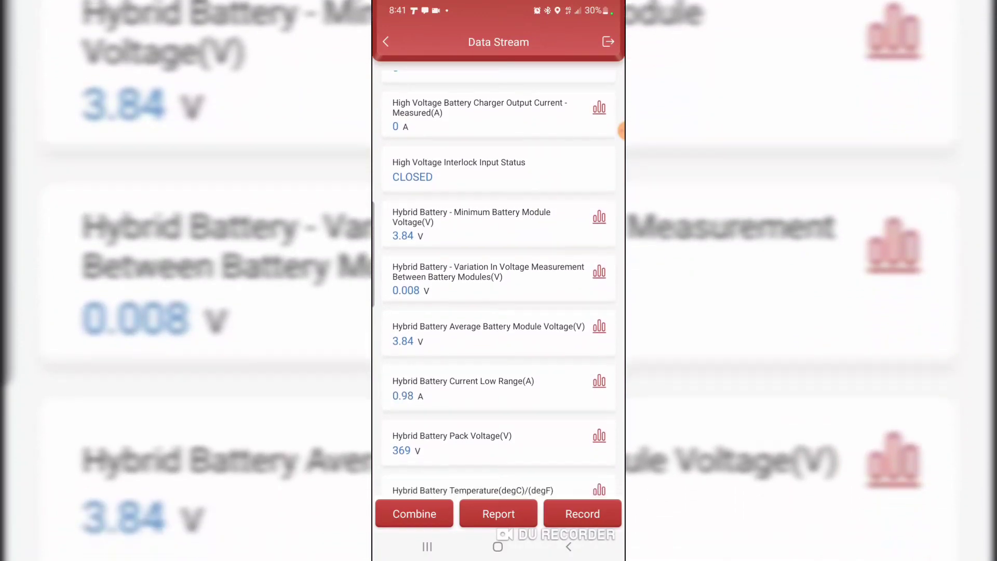
scroll("down", 3)
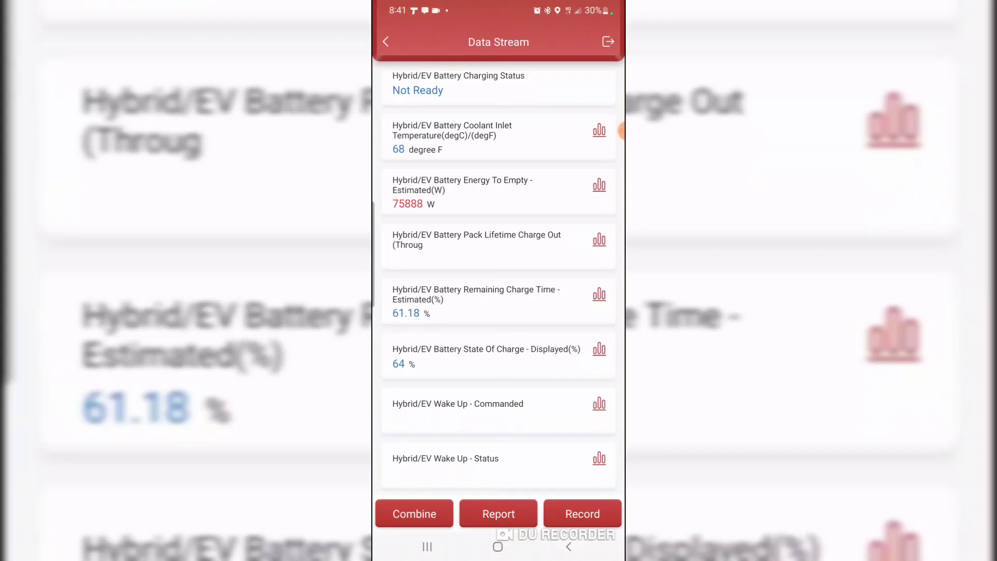
scroll("down", 3)
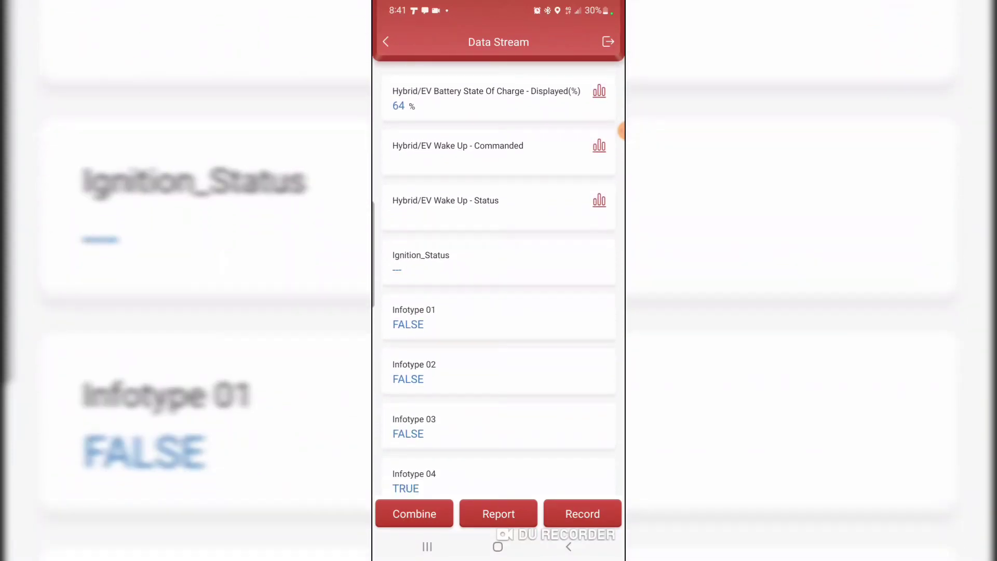
scroll("down", 3)
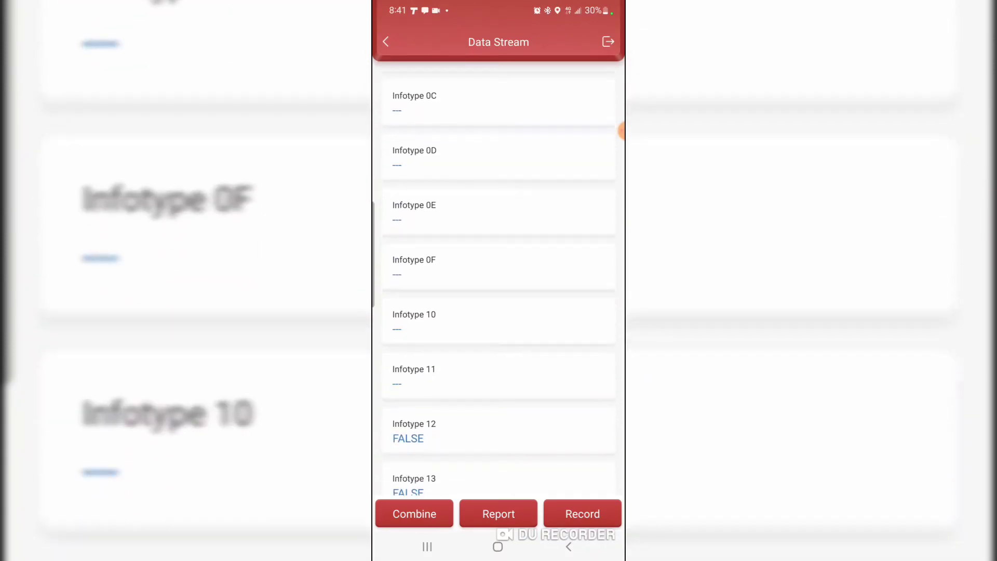
scroll("down", 3)
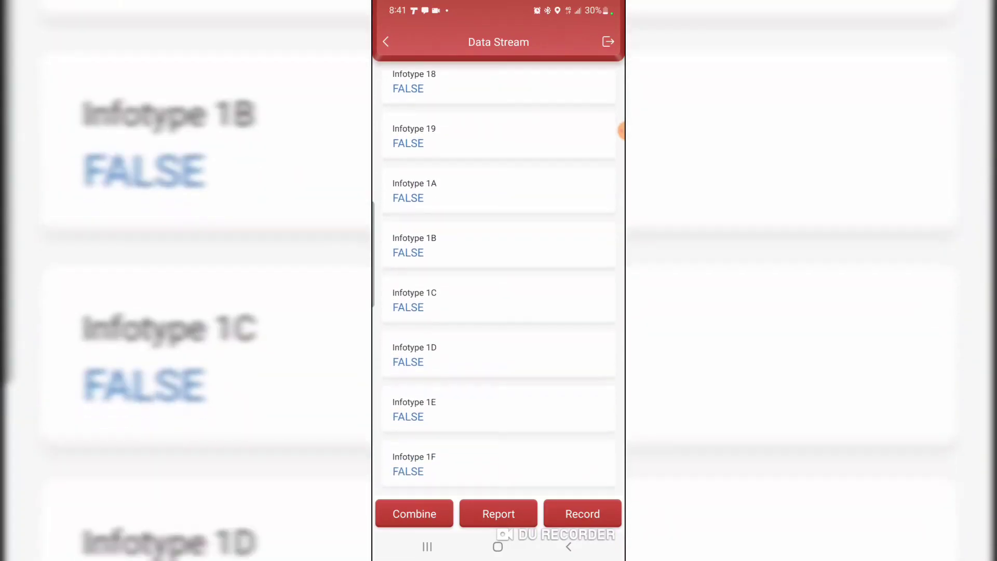
scroll("down", 3)
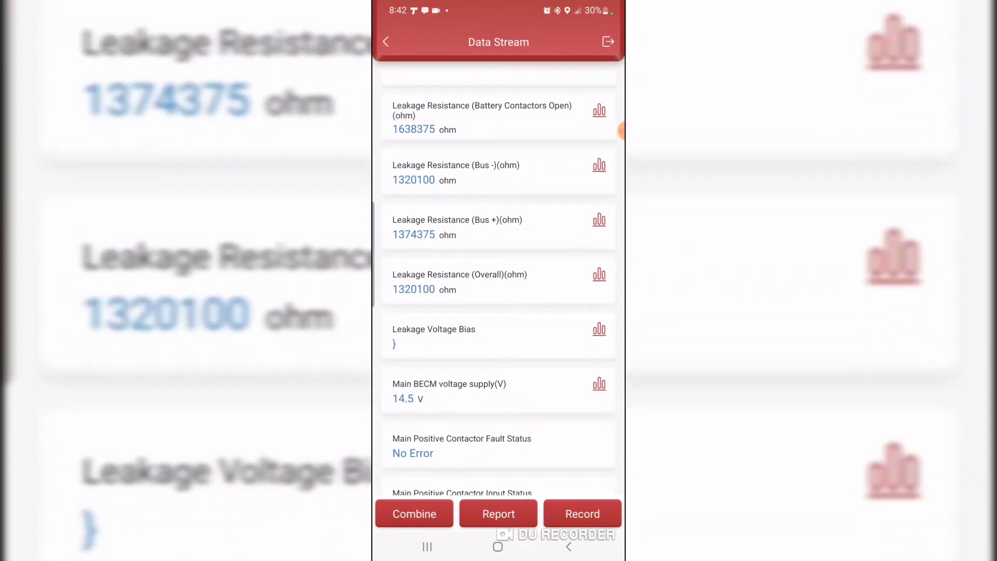
scroll("down", 3)
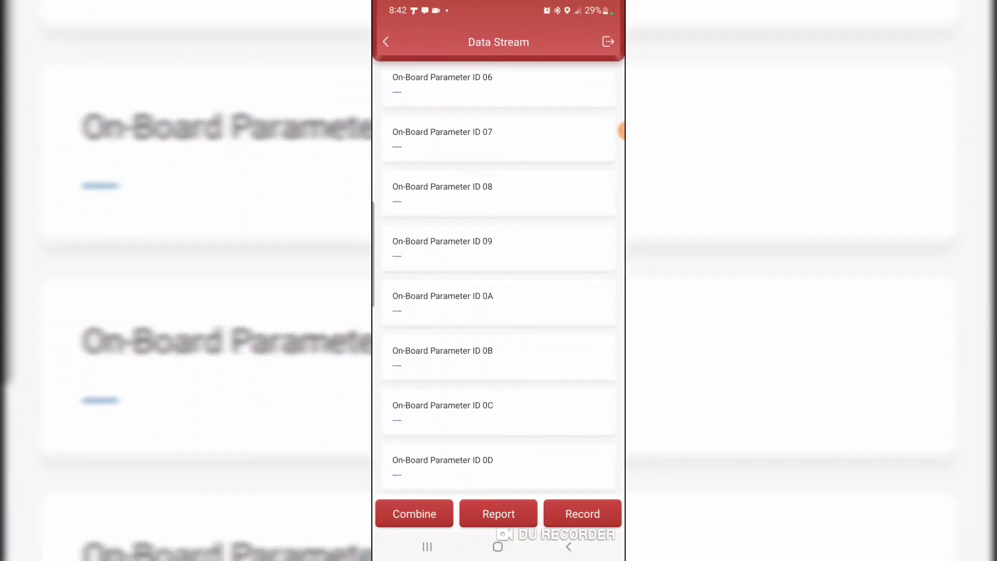
scroll("down", 3)
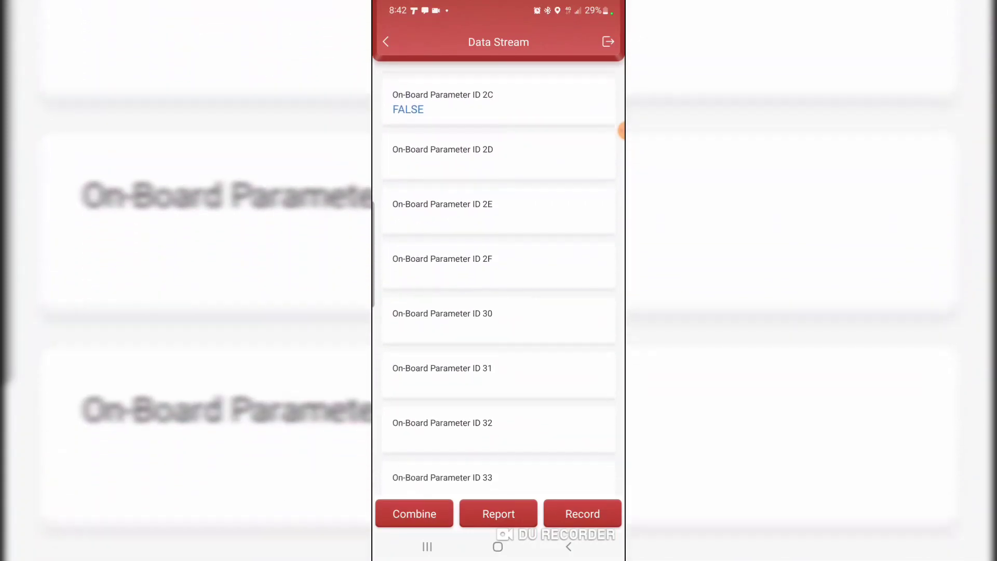
scroll("down", 3)
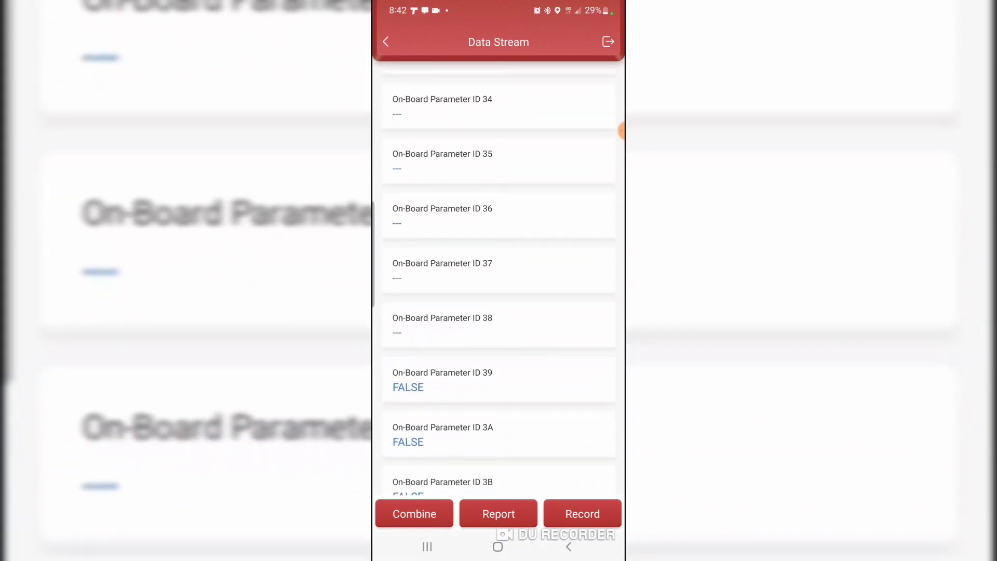
scroll("down", 3)
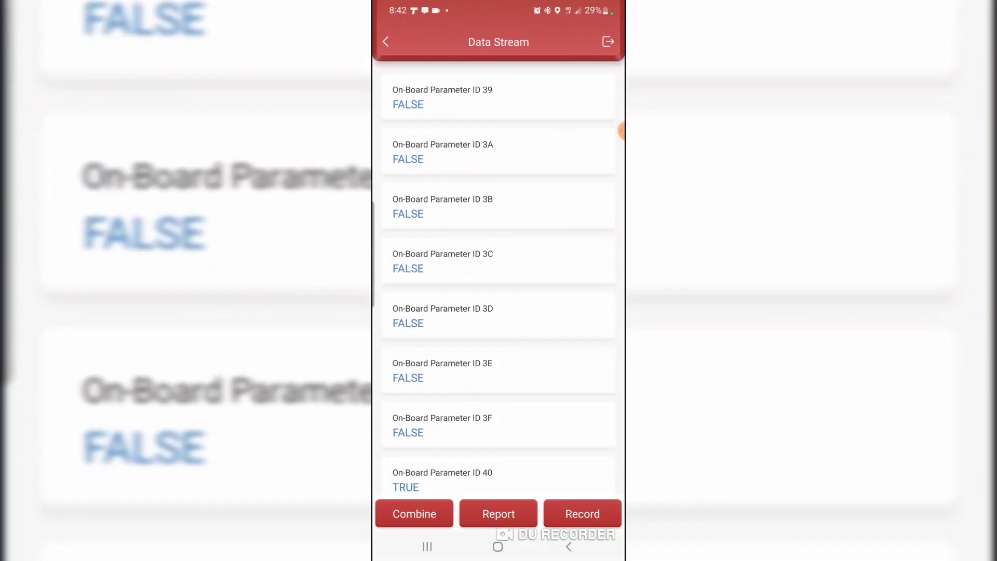
scroll("down", 3)
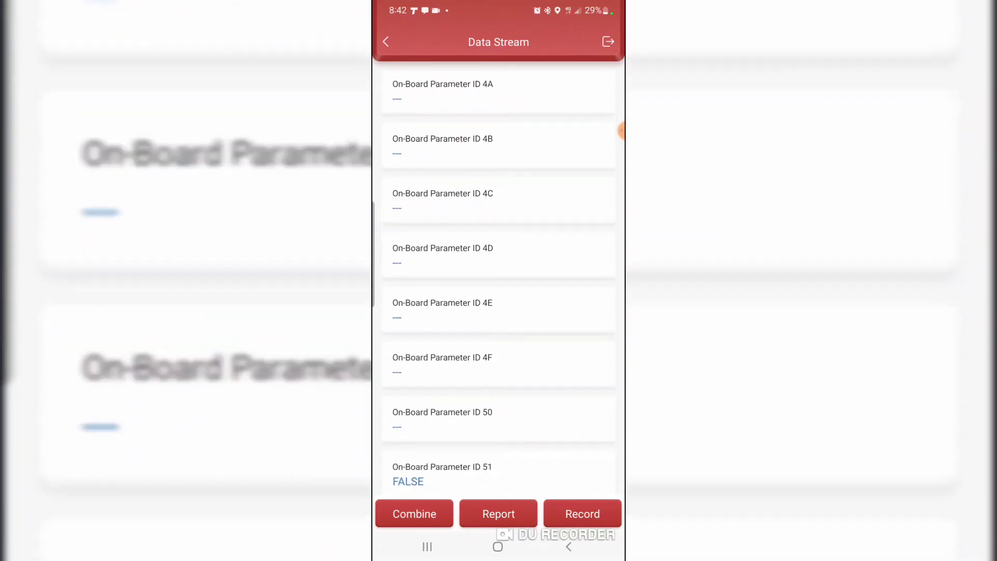
scroll("down", 3)
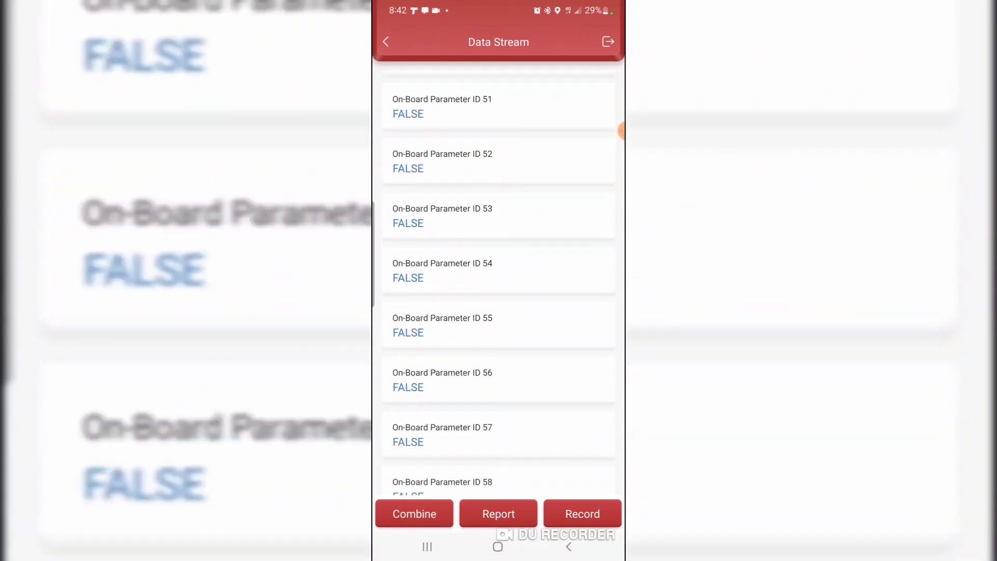
scroll("down", 3)
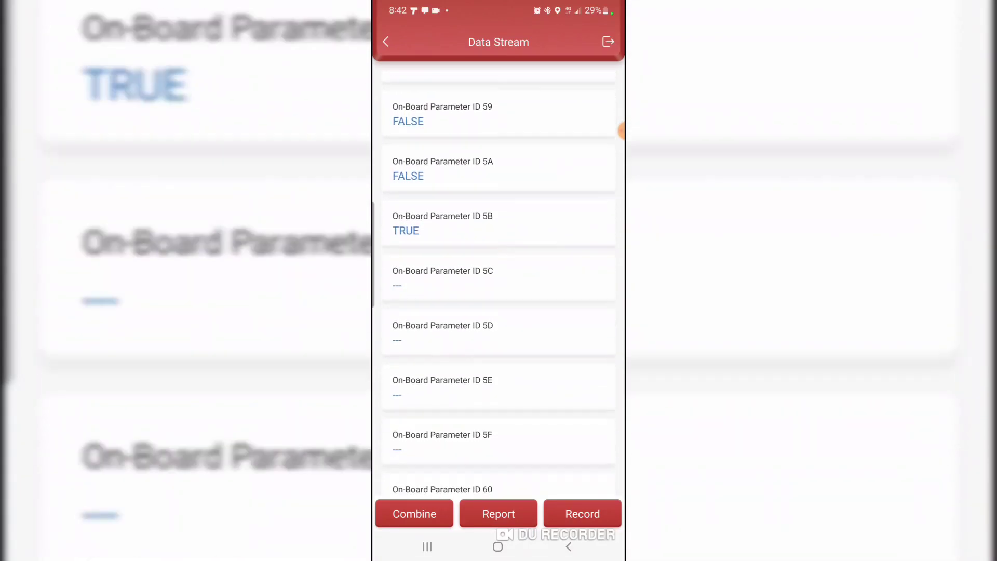
scroll("down", 3)
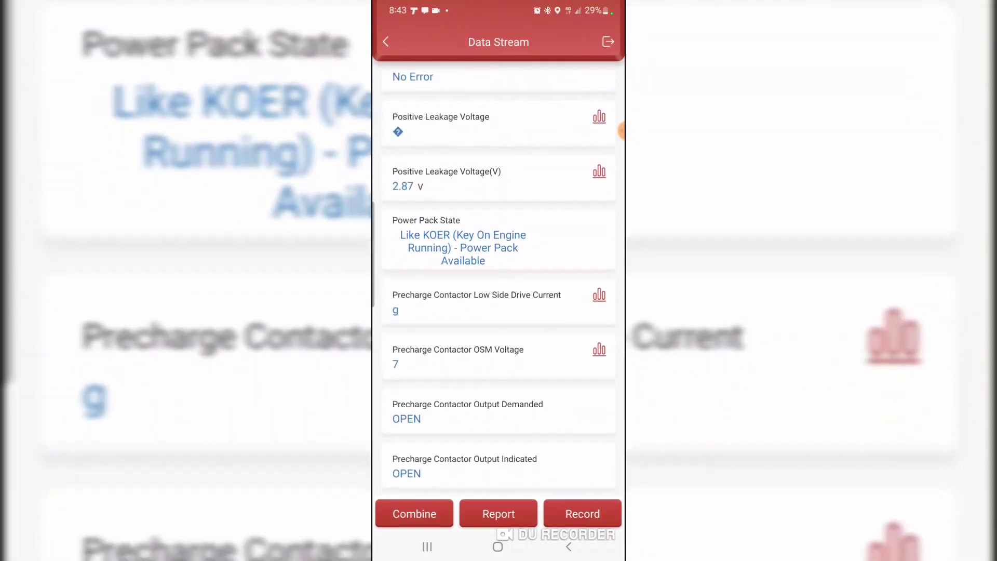
scroll("down", 3)
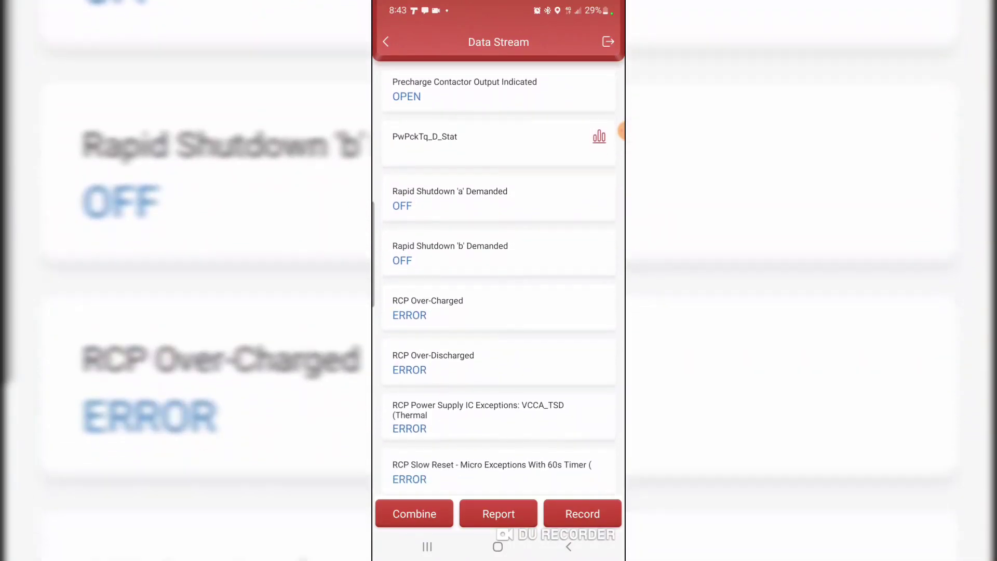
scroll("down", 3)
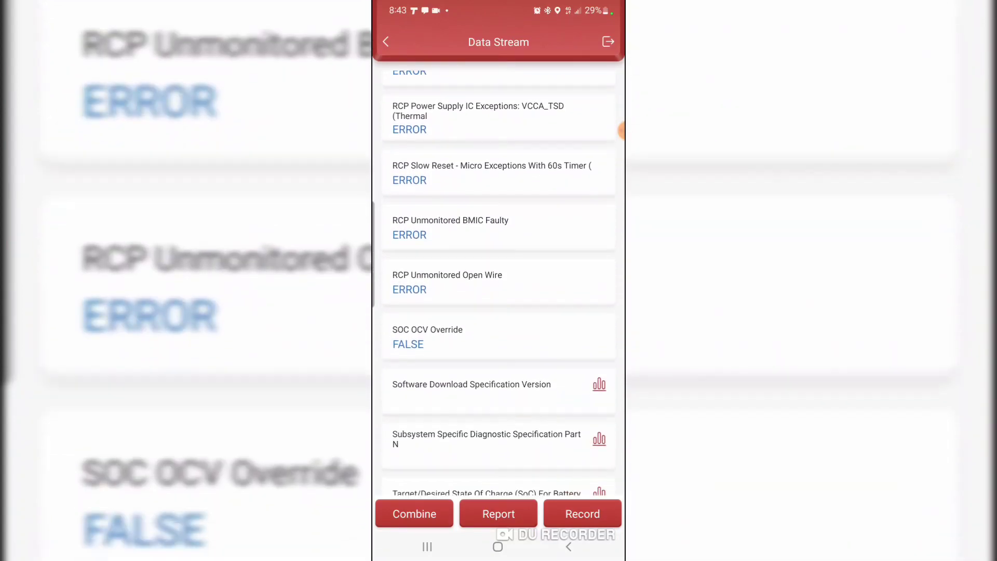
scroll("down", 3)
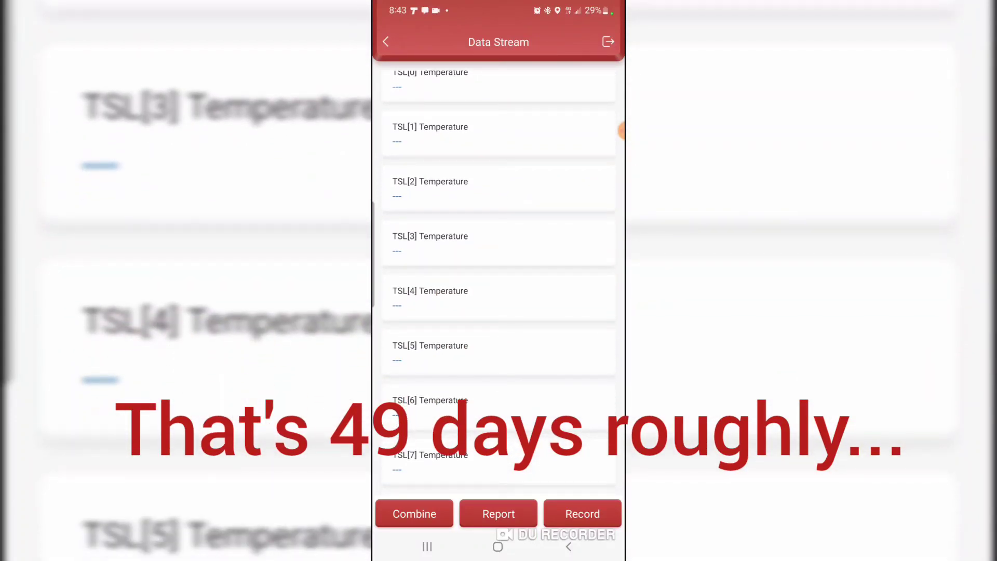
scroll("down", 3)
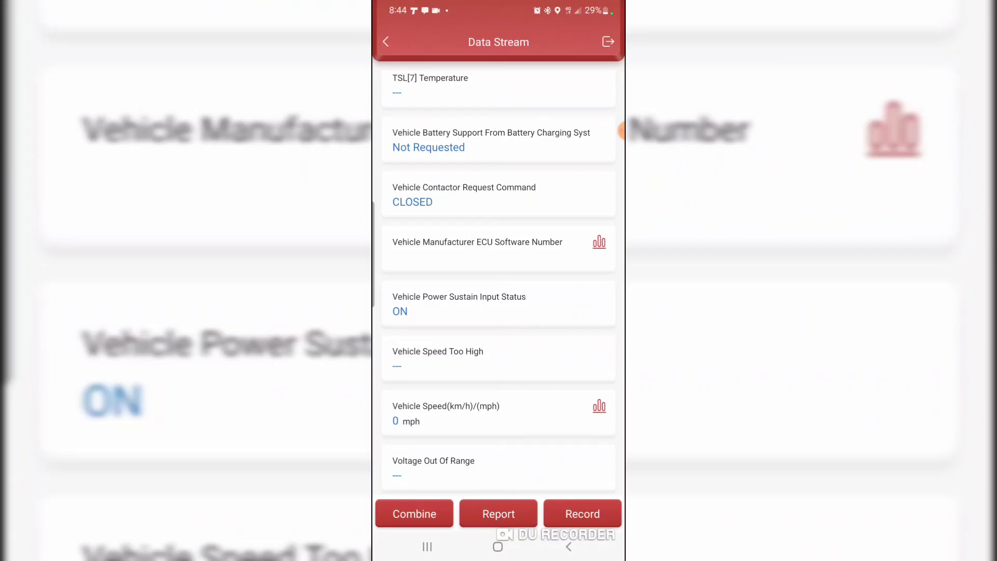
- Leave the data stream checklist and return to the module list with BECM, C-CM, CMR and others
left_click(414, 513)
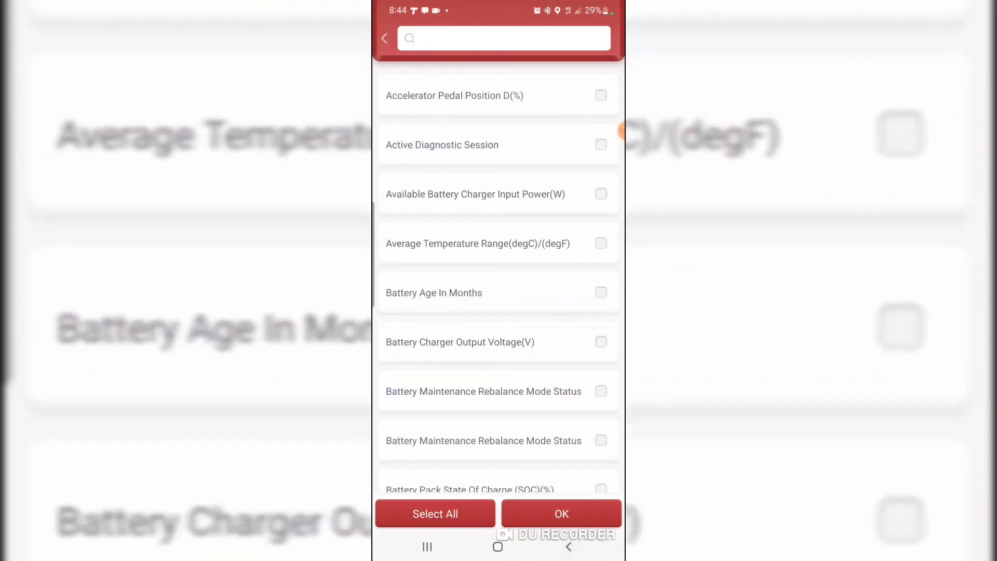
left_click(385, 38)
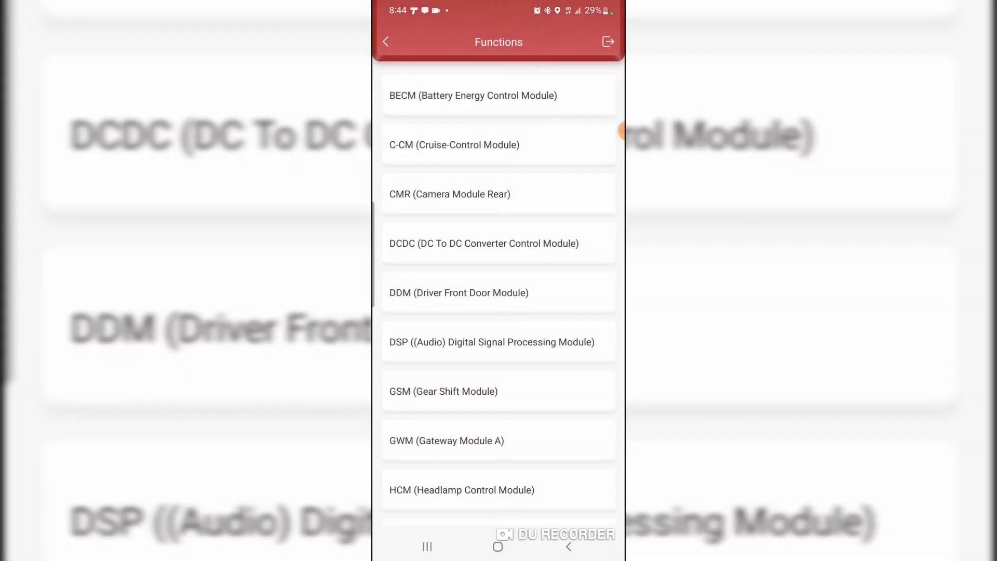
- Scroll the module list and open a module offering Retrieve CMDTCs while vehicle data loads
scroll("down", 3)
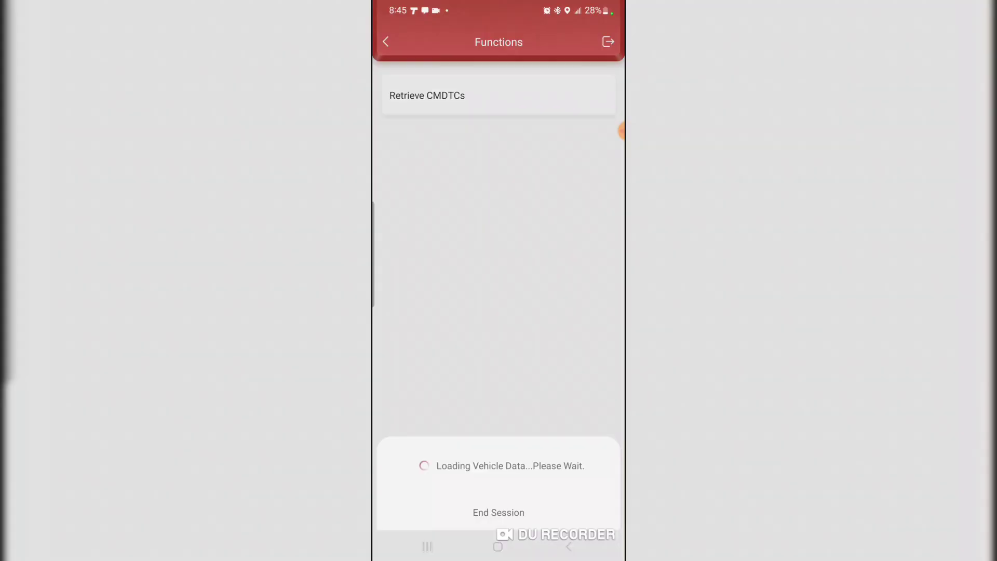
- End the module session and return to the module list down to SECM, TCCM, TRM, VDM and PCM
left_click(497, 95)
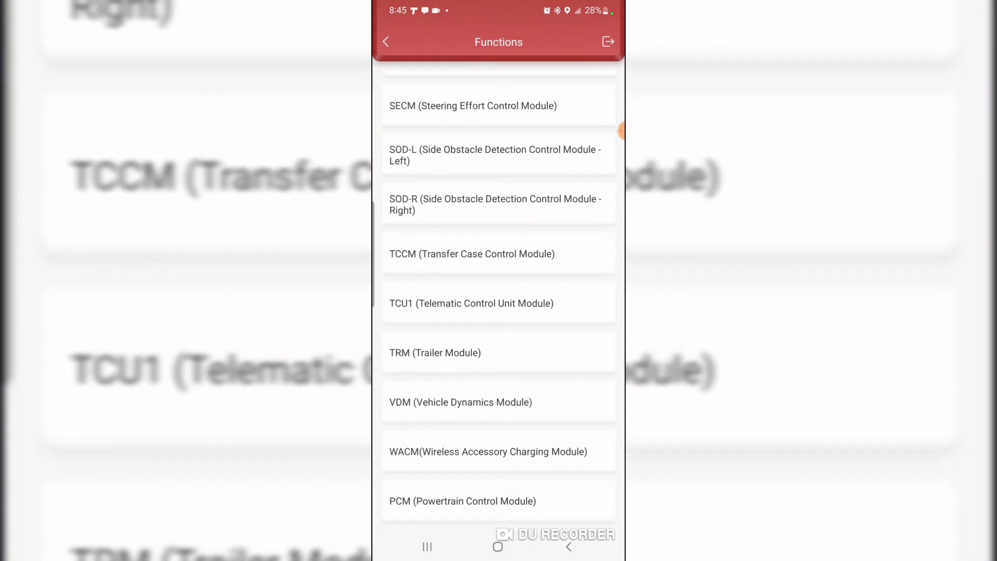
scroll("down", 3)
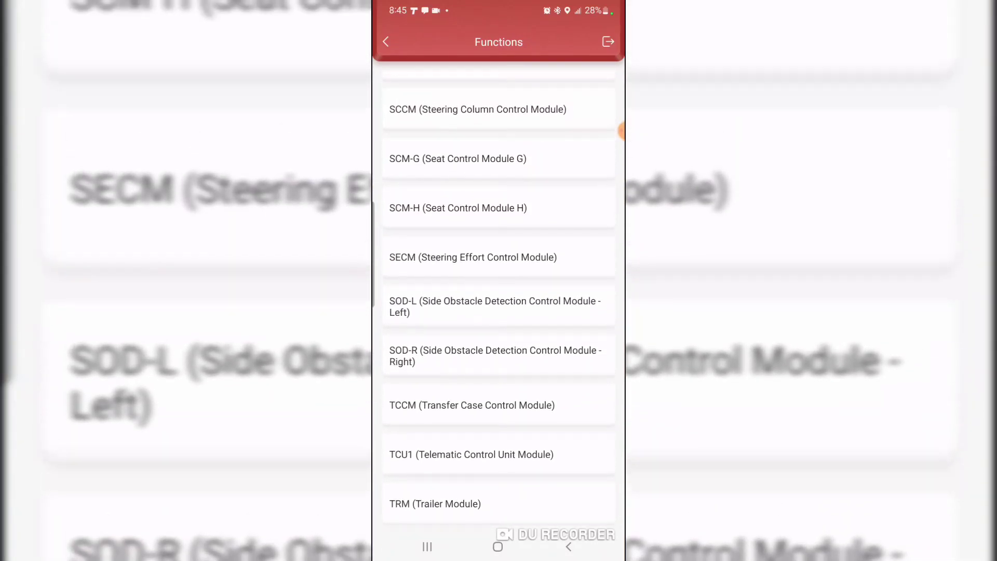
left_click(470, 454)
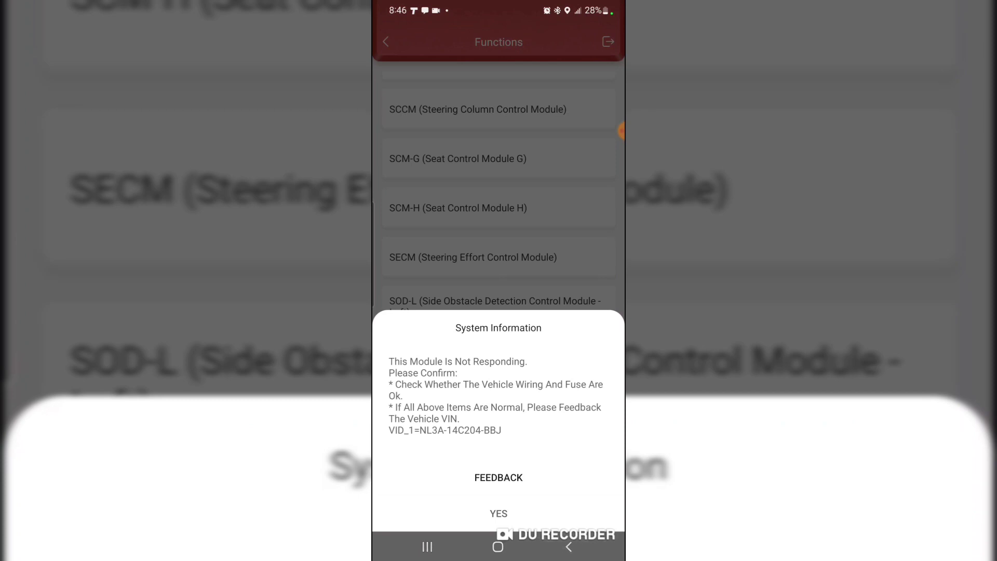
left_click(497, 513)
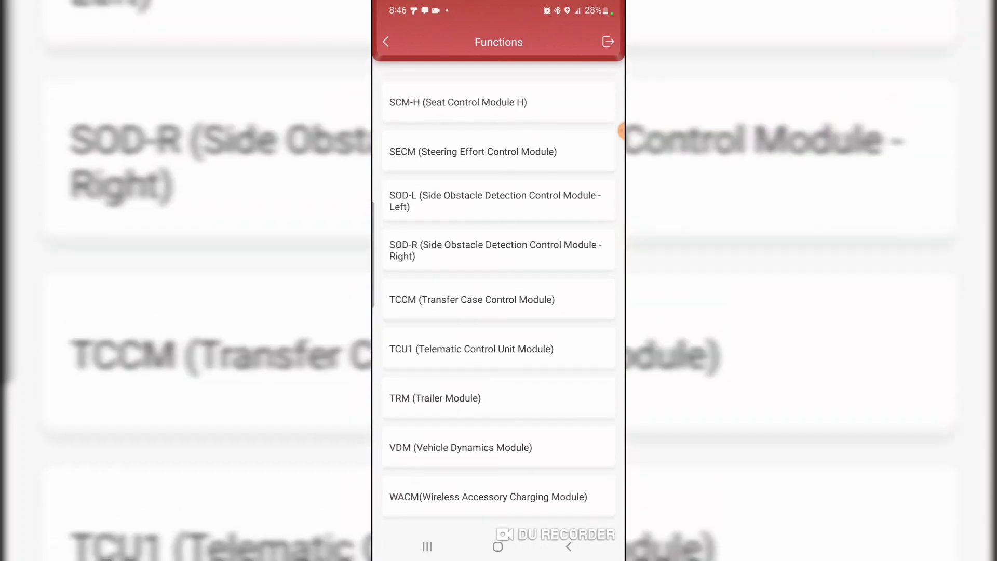
scroll("down", 3)
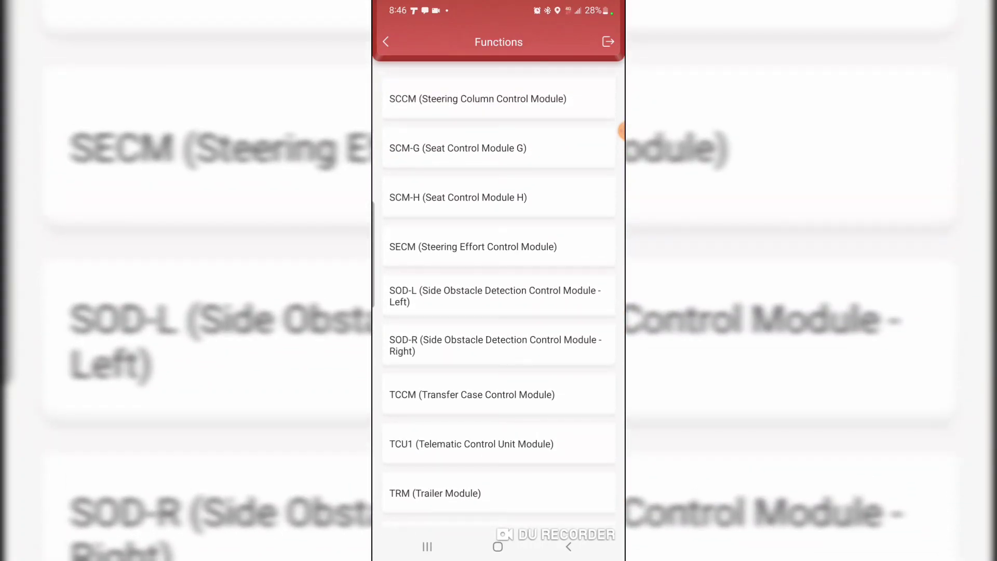
scroll("down", 3)
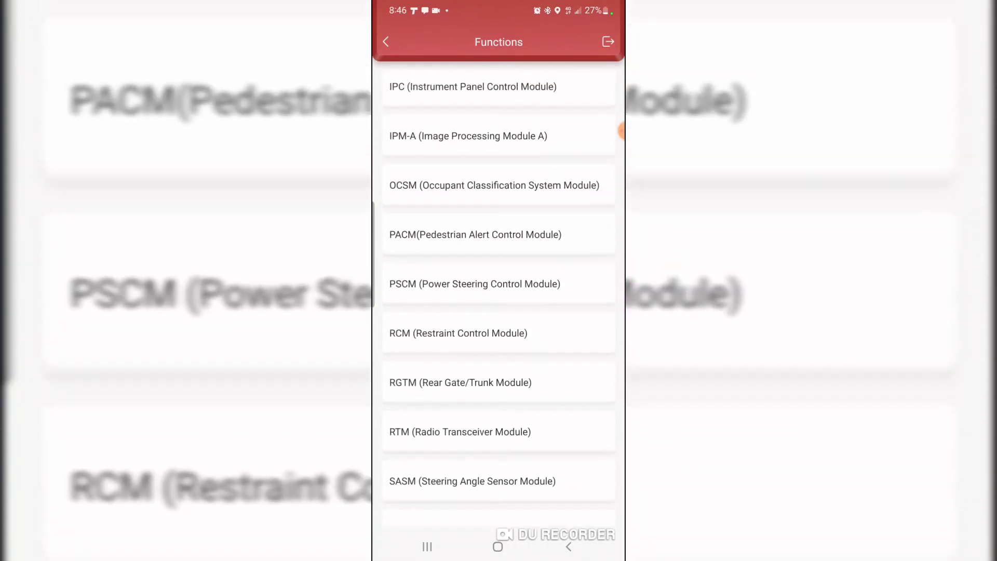
scroll("down", 3)
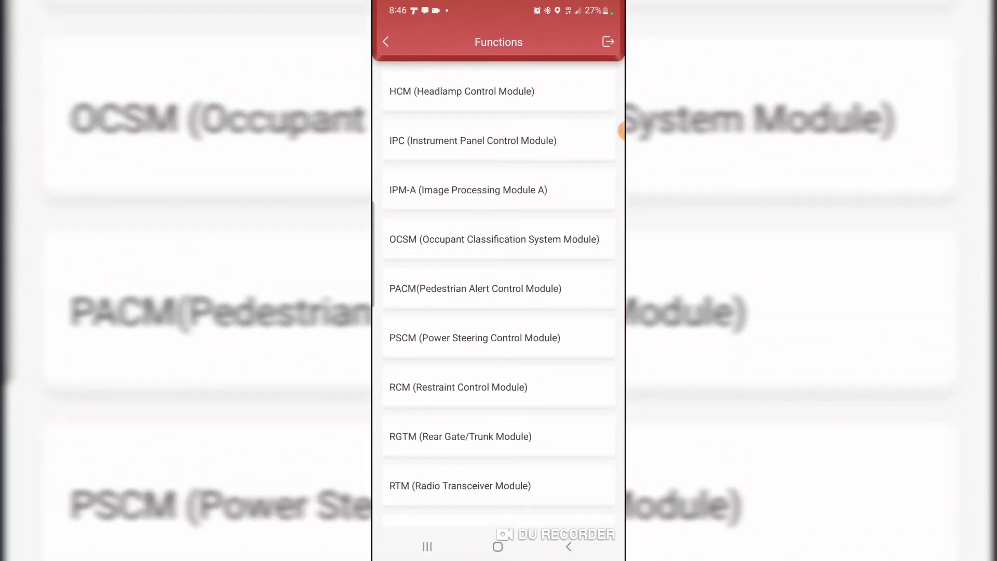
scroll("up", 3)
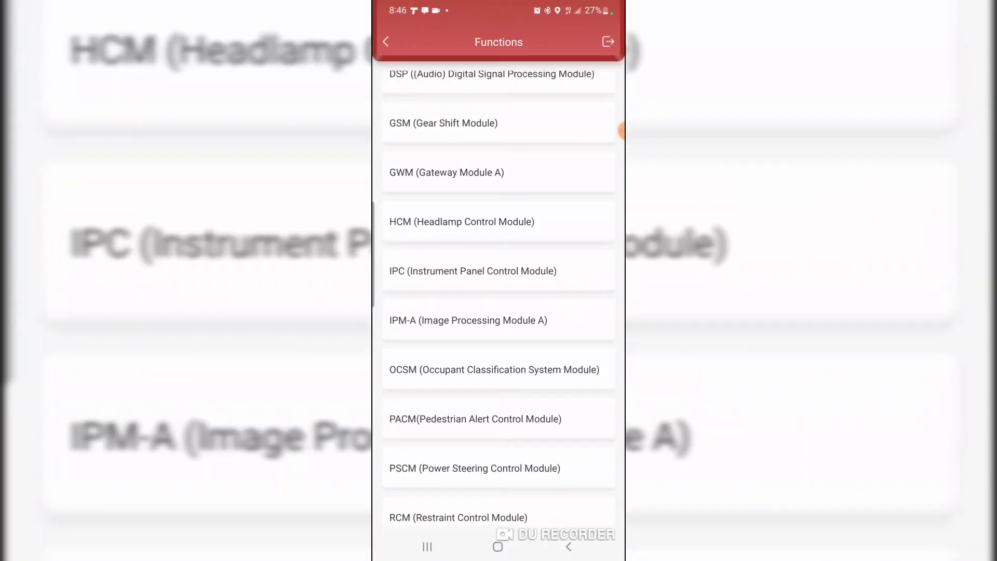
scroll("down", 3)
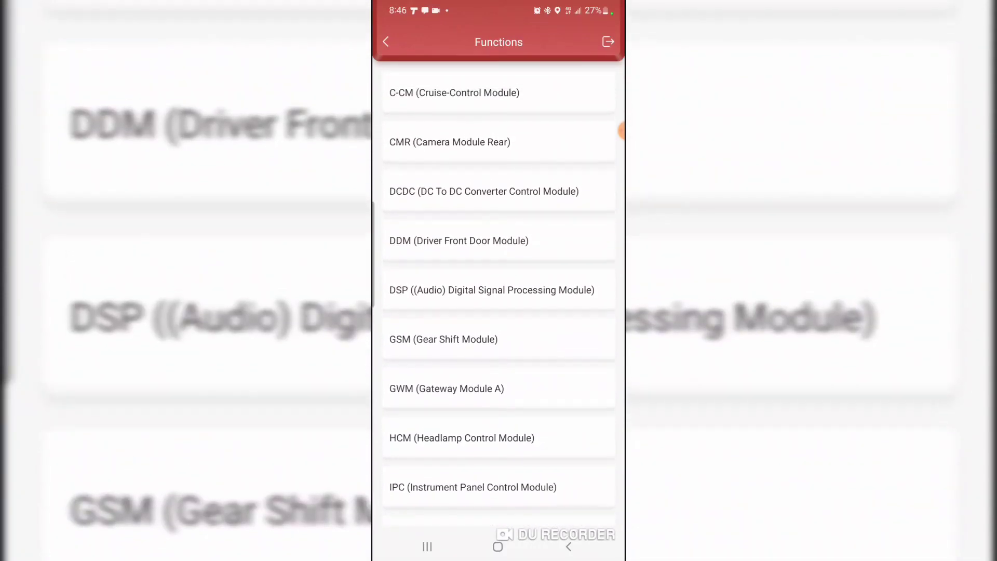
scroll("down", 3)
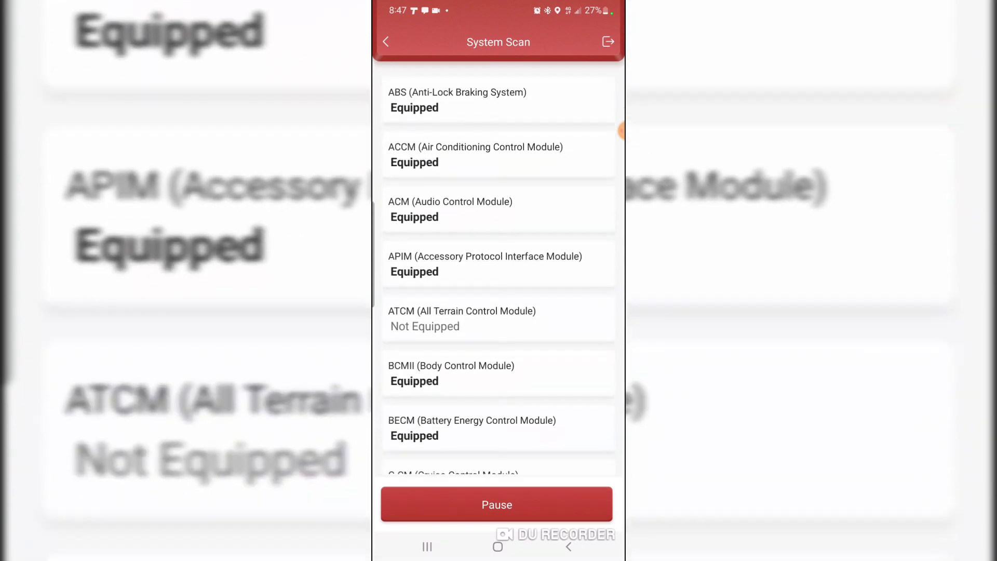
- Follow the scan results as modules report Equipped or Not Equipped down to PCM
scroll("down", 3)
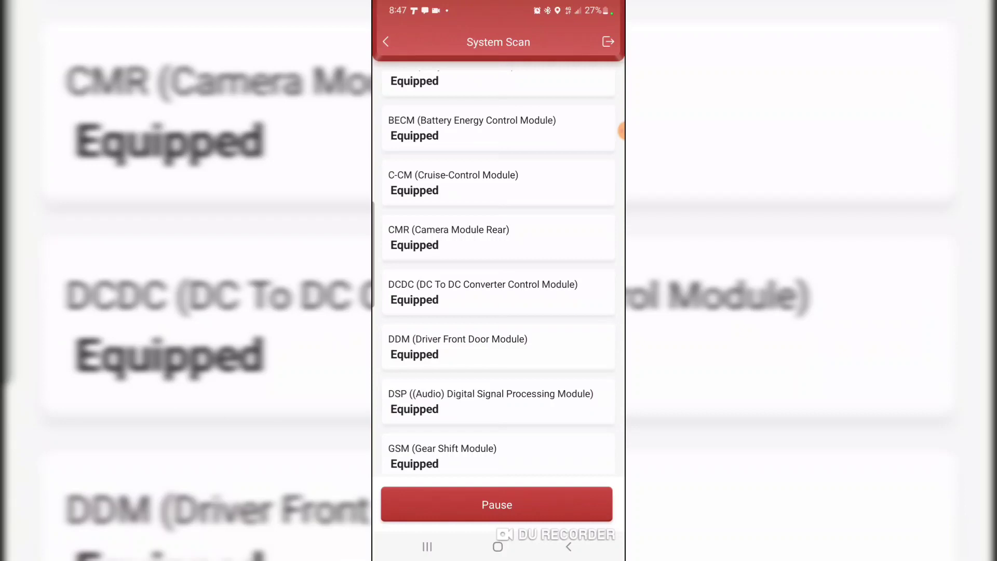
scroll("down", 3)
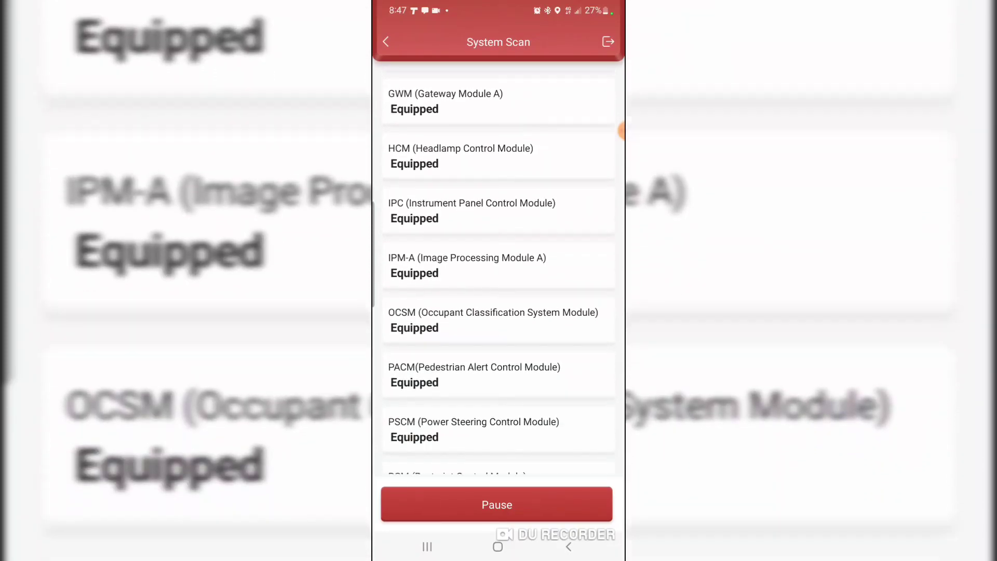
scroll("down", 3)
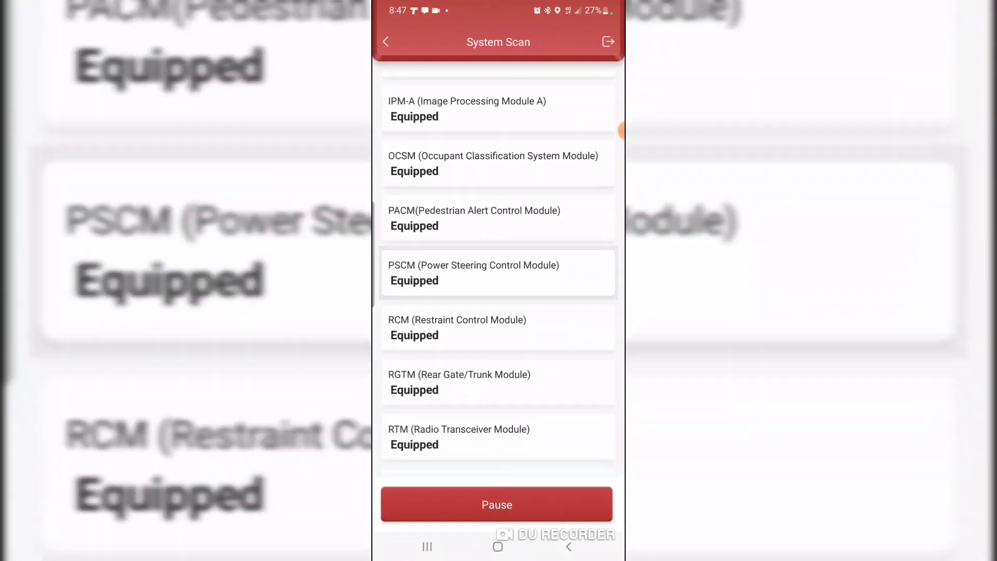
scroll("down", 3)
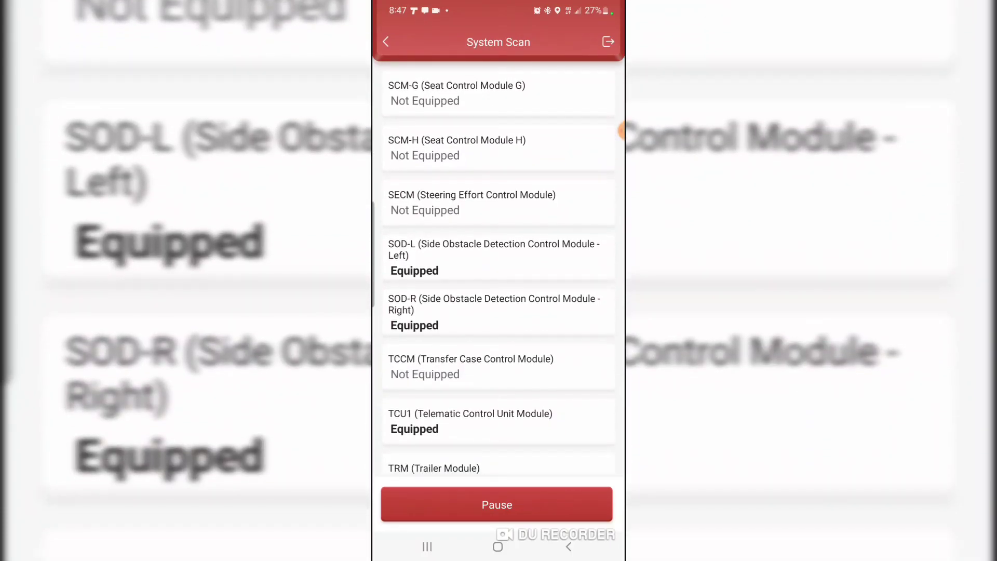
scroll("down", 3)
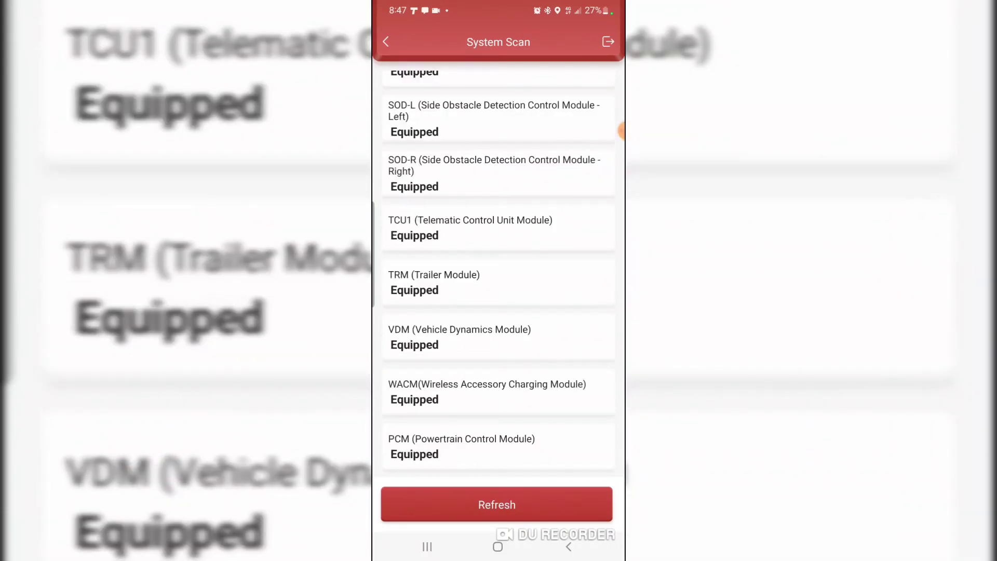
scroll("up", 3)
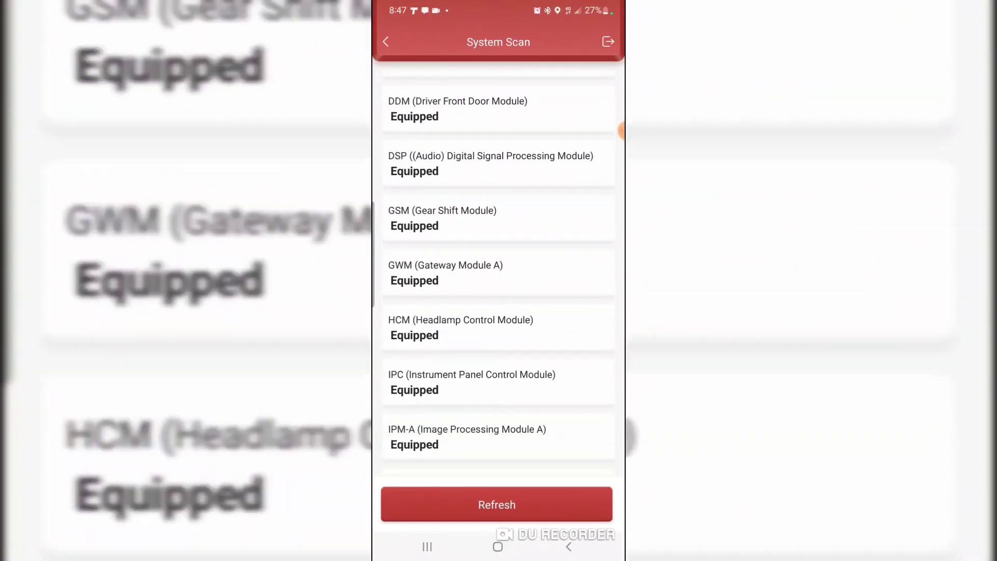
scroll("down", 3)
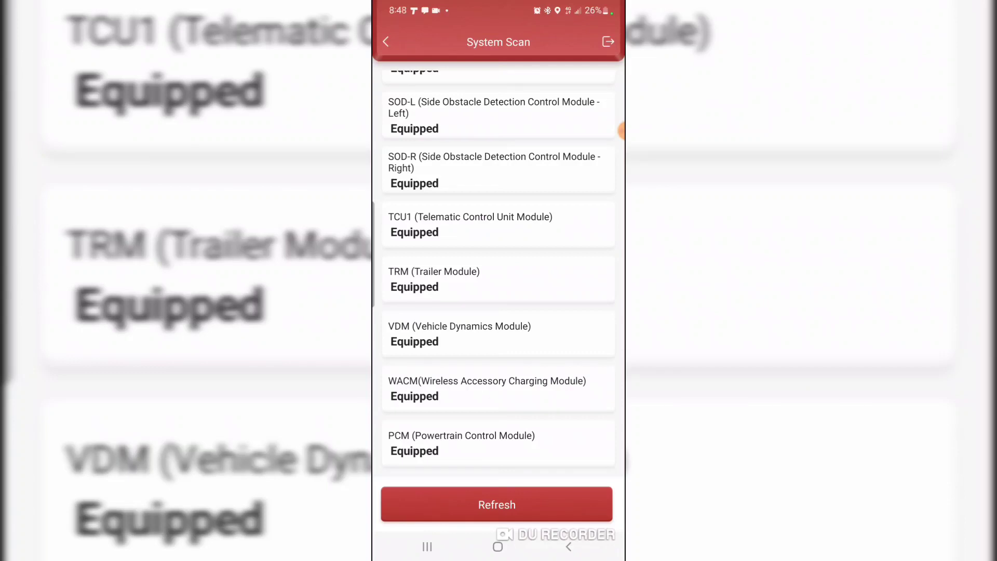
scroll("down", 3)
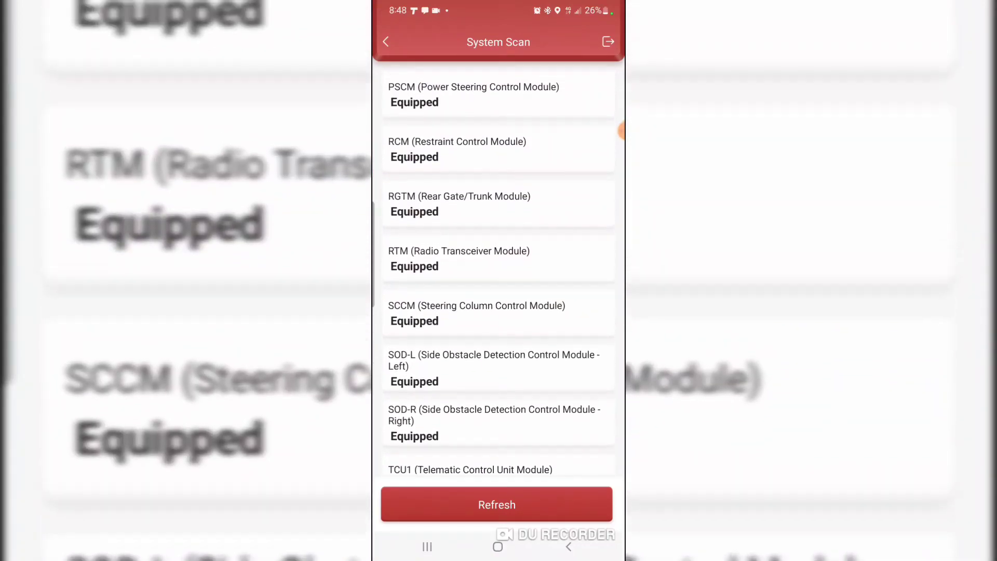
scroll("down", 3)
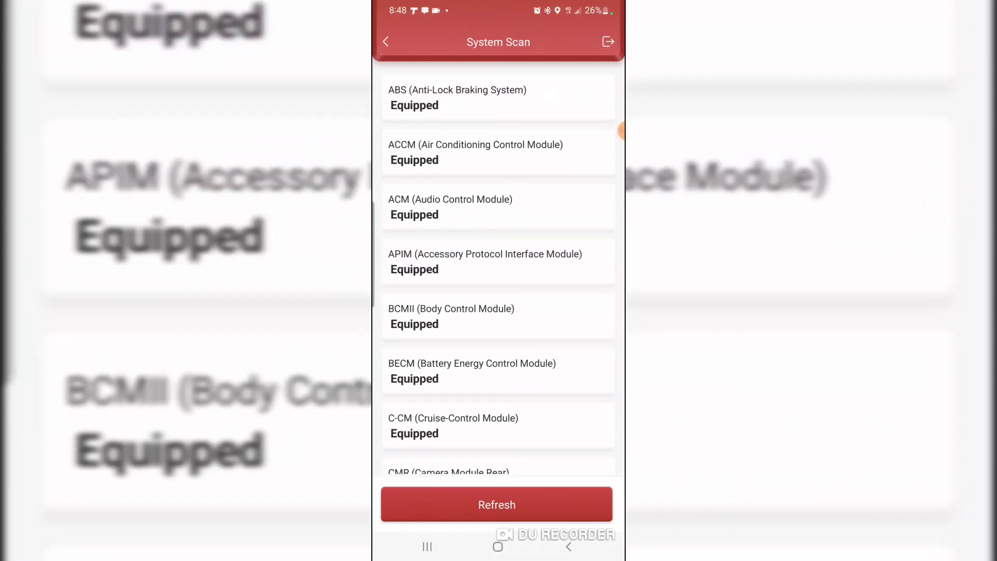
scroll("down", 3)
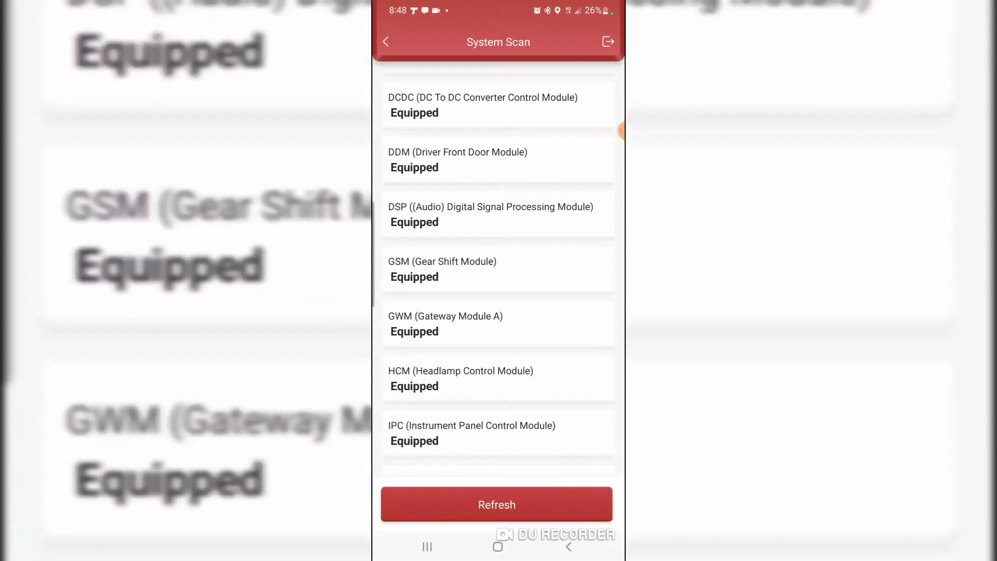
scroll("down", 3)
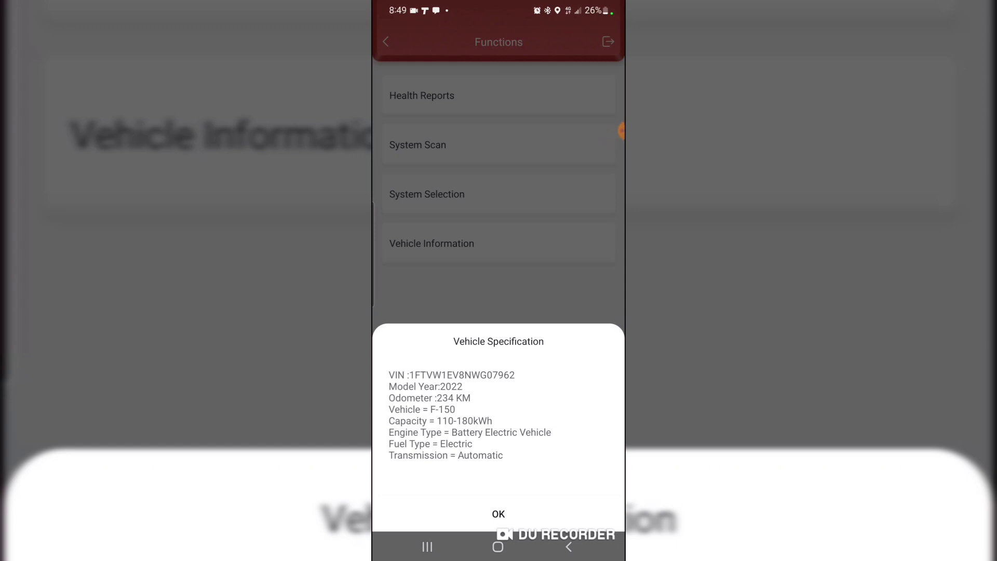
- Dismiss the 2022 F-150 Vehicle Specification dialog with OK to return to Functions
left_click(497, 514)
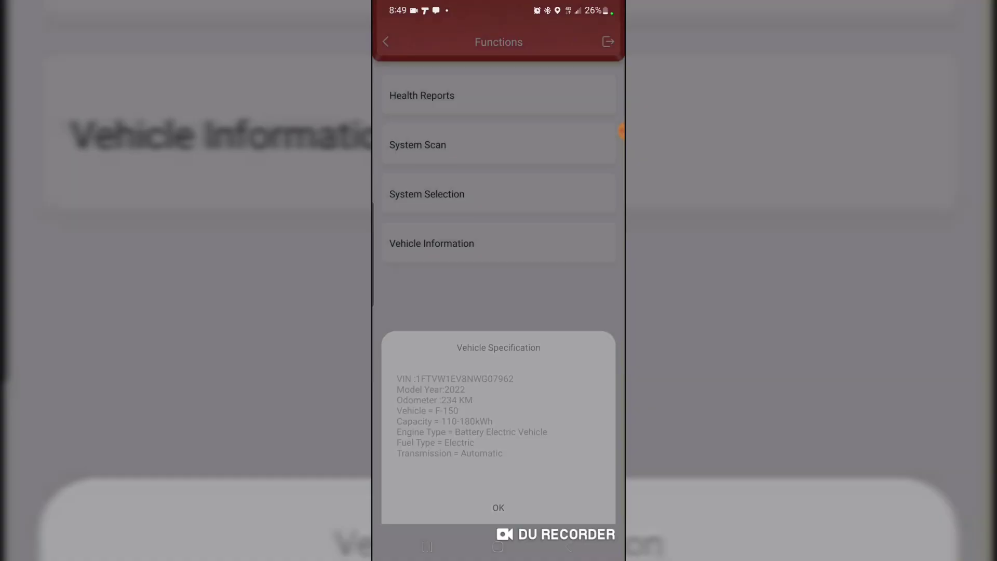
left_click(498, 508)
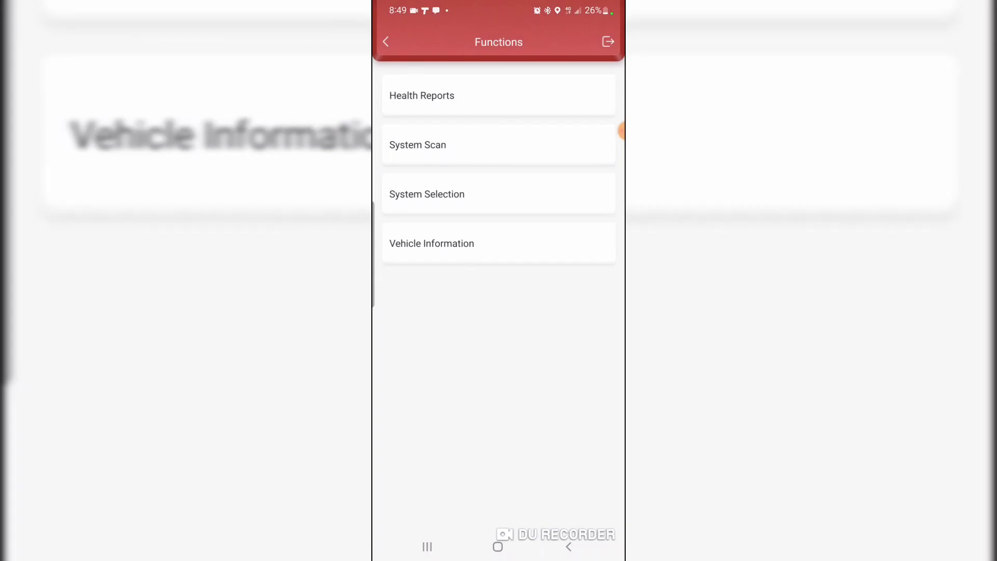